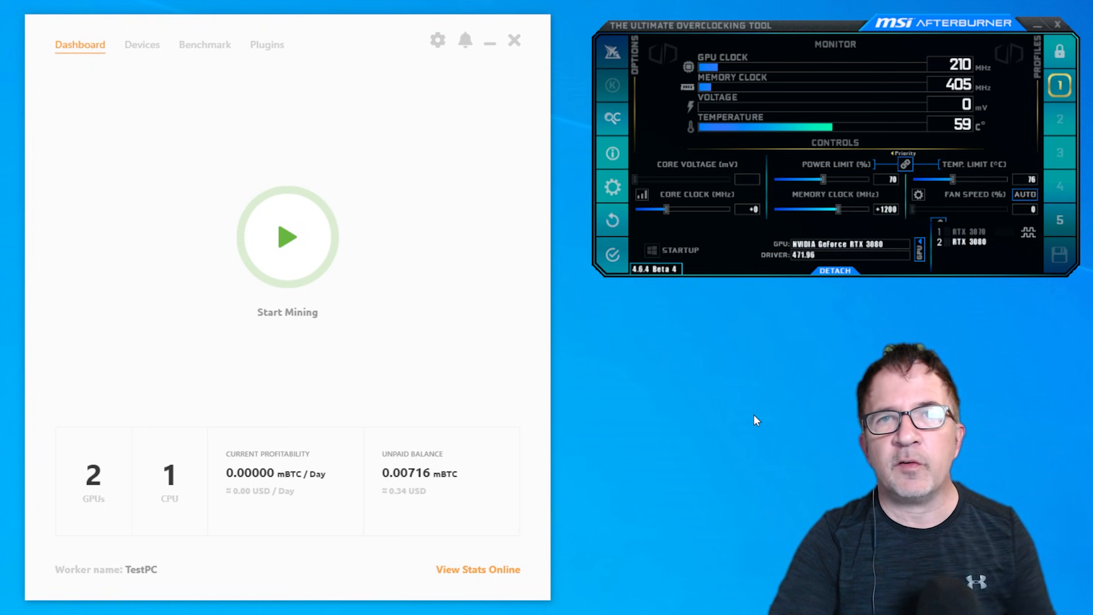
pyautogui.moveTo(583, 261)
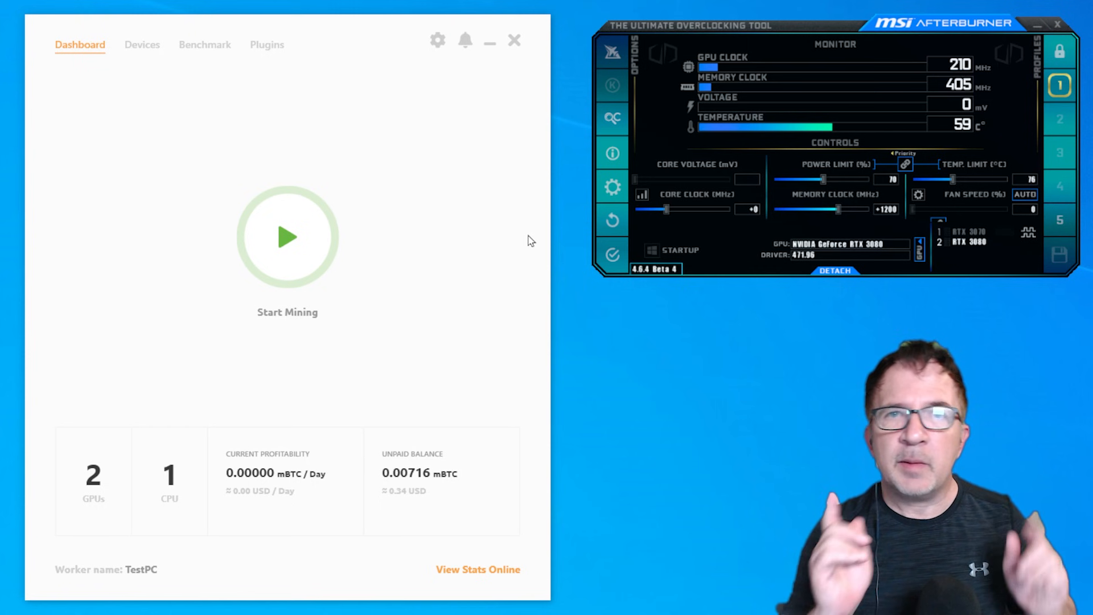
pyautogui.moveTo(846, 39)
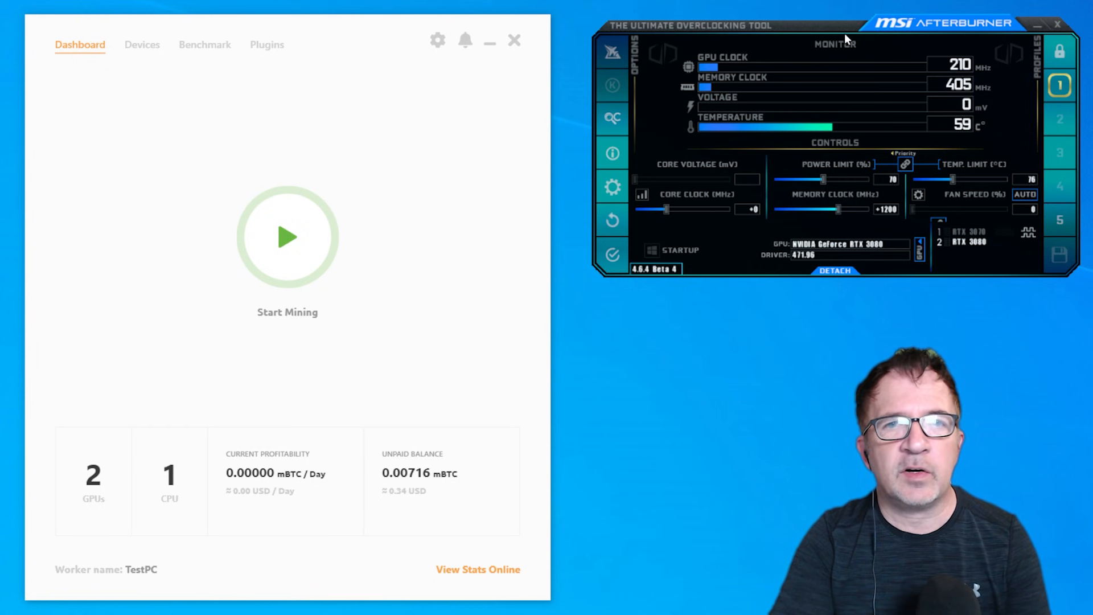
pyautogui.moveTo(350, 76)
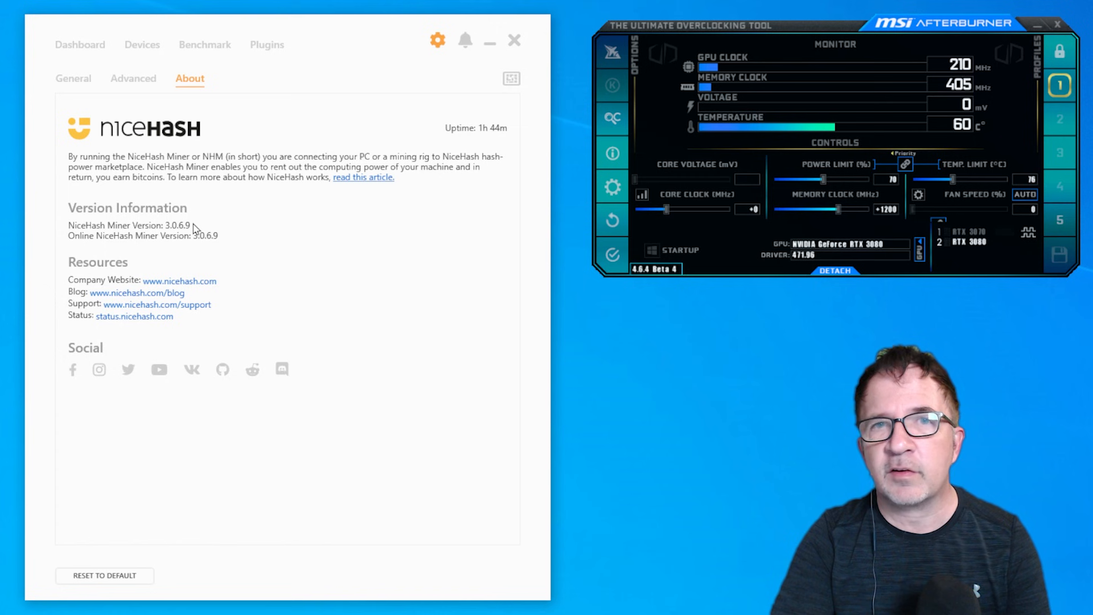
pyautogui.moveTo(205, 214)
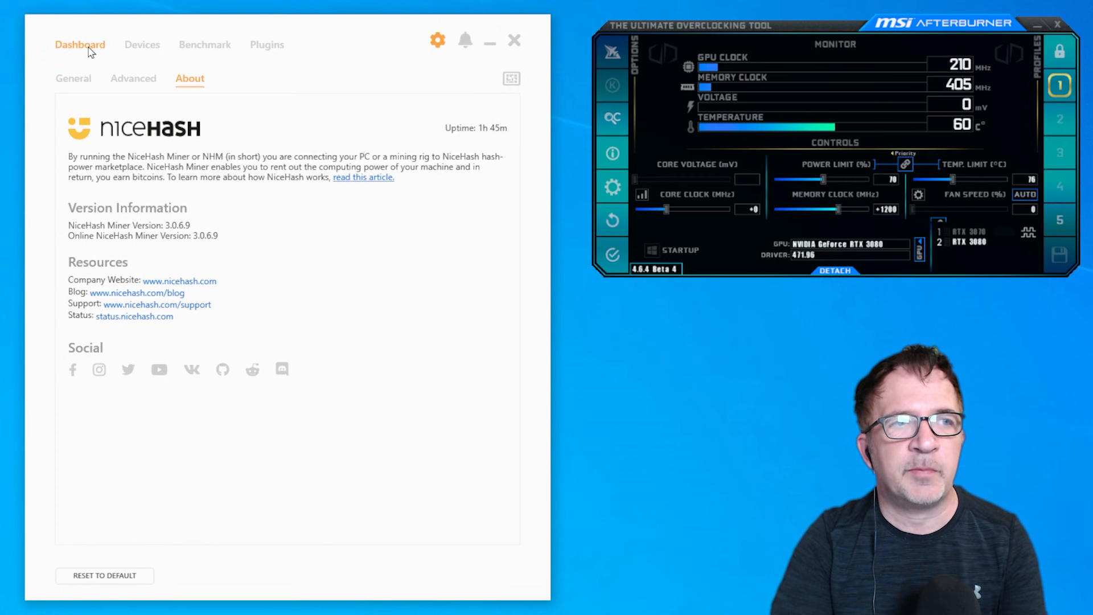
# Leave the About page showing version 3.0.6.9 and return to the dashboard.
pyautogui.click(142, 44)
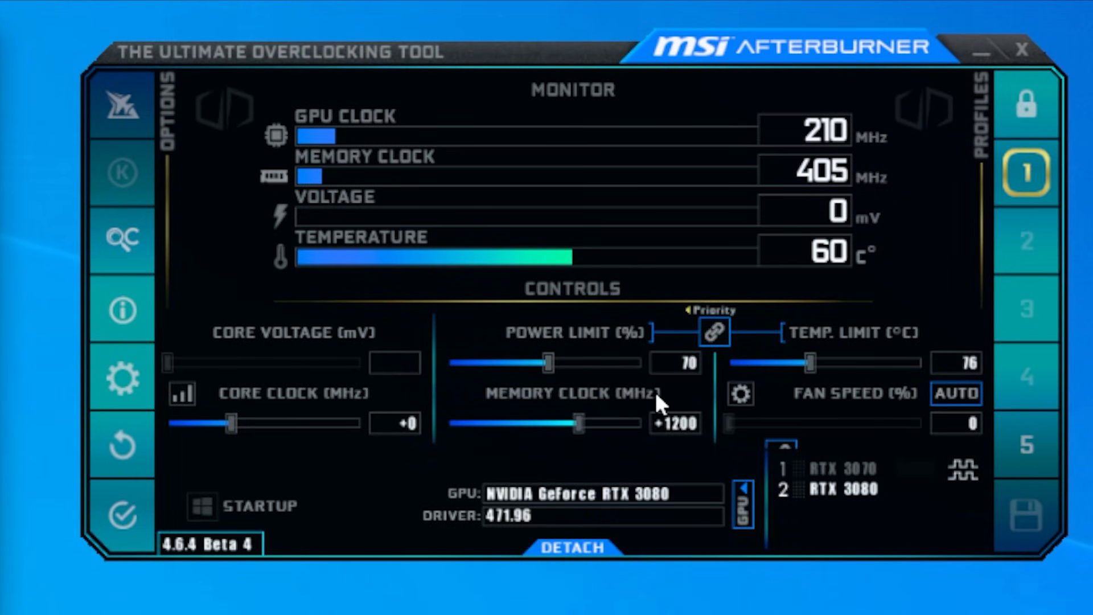
pyautogui.moveTo(328, 427)
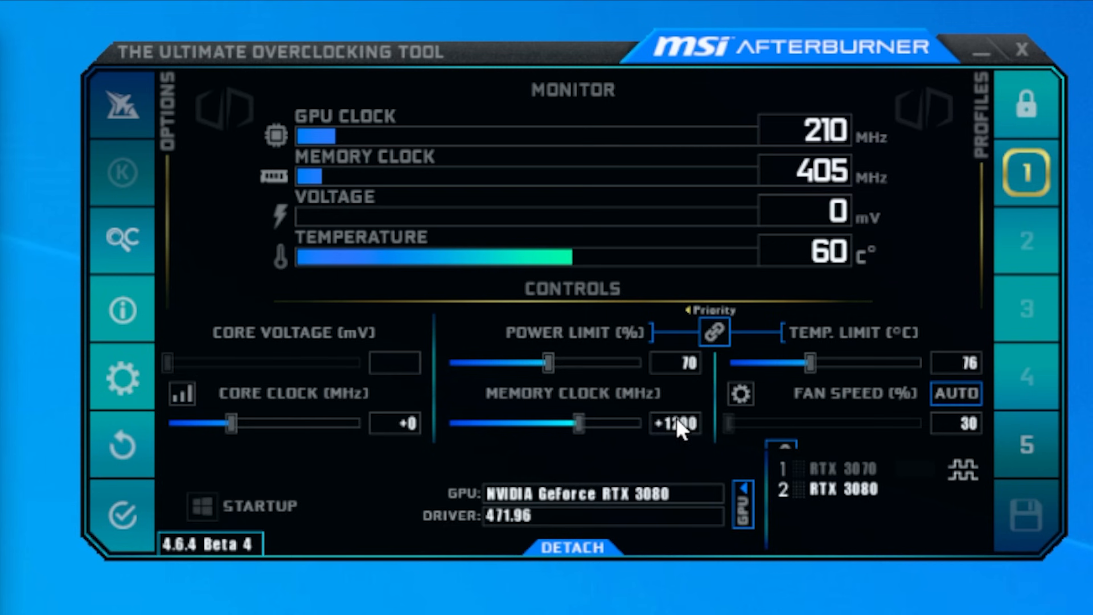
# Point out the RTX 3080's +1200 memory clock offset in MSI Afterburner.
pyautogui.click(837, 468)
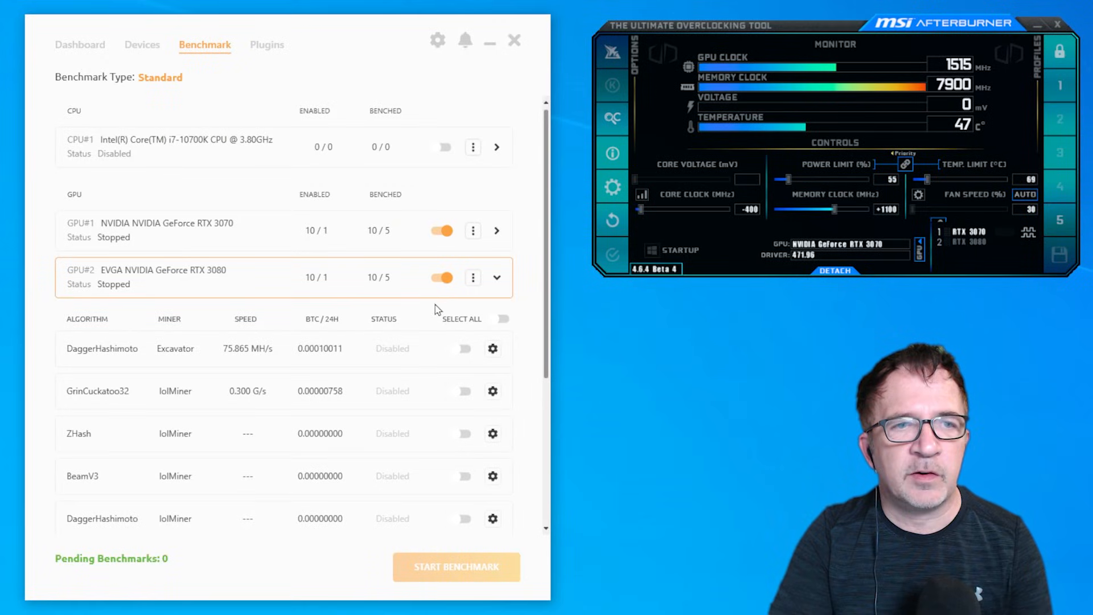
# Return to the dashboard and start mining on both the RTX 3070 and RTX 3080.
pyautogui.scroll(-3)
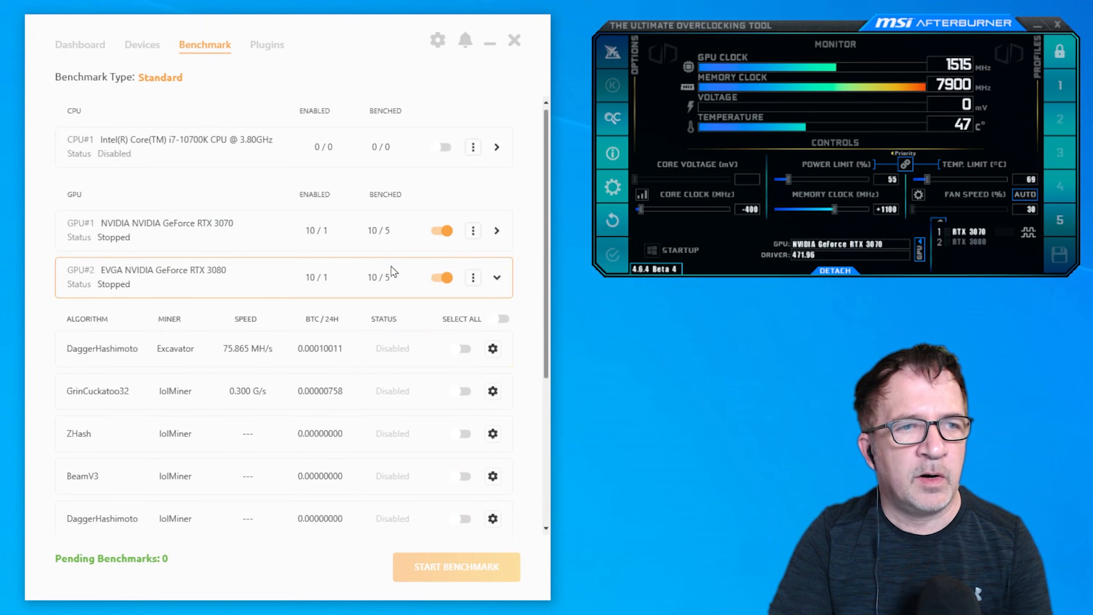
pyautogui.click(80, 44)
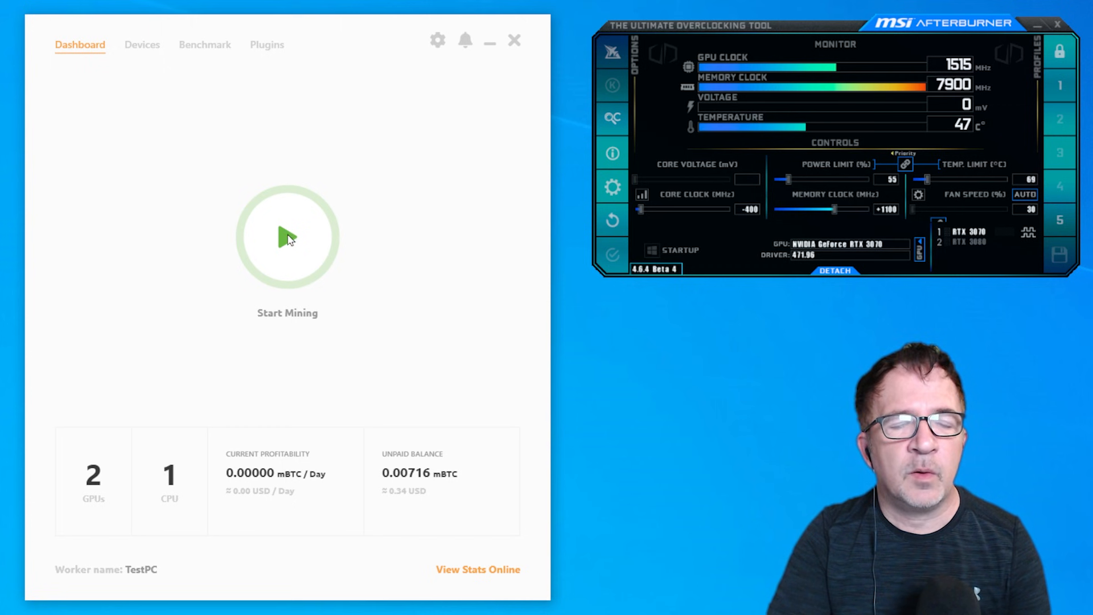
pyautogui.click(287, 236)
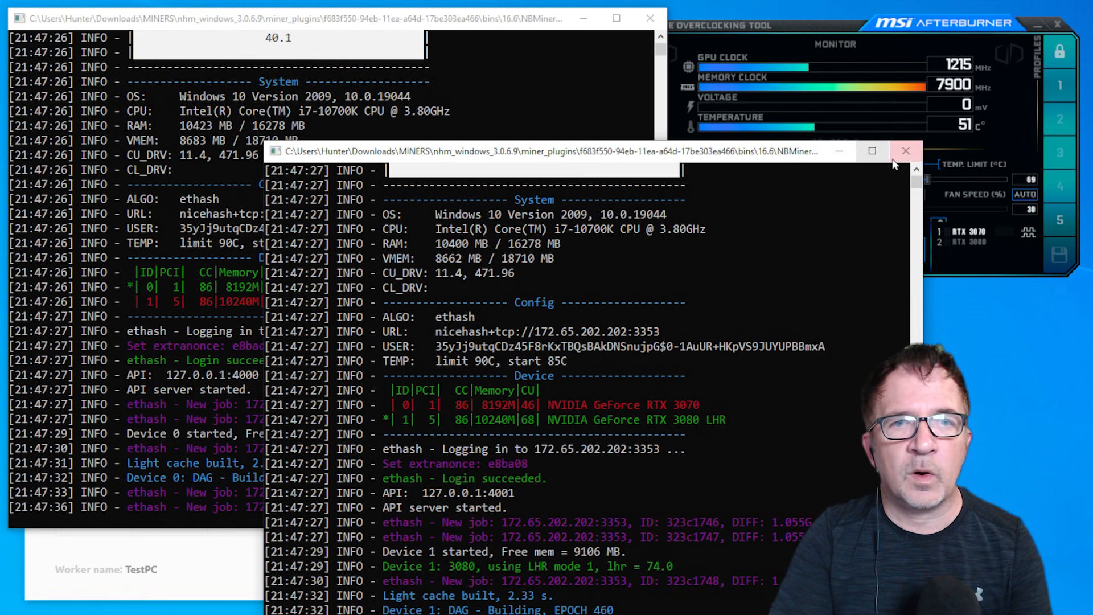
pyautogui.moveTo(906, 152)
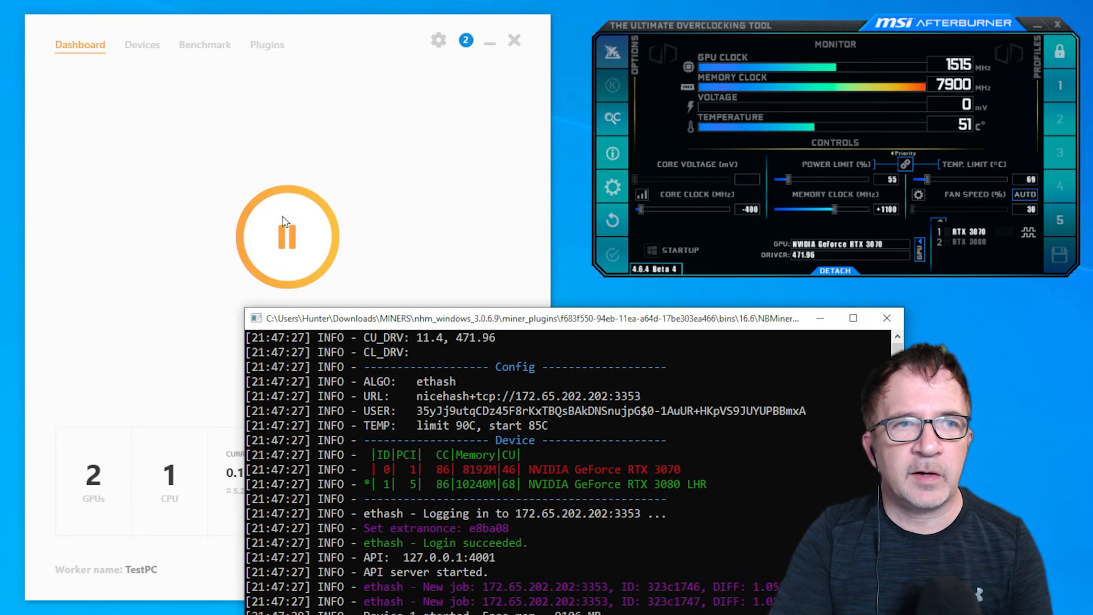
# Stop mining and open NBMiner DaggerHashimoto's custom algorithm settings from the benchmark list.
pyautogui.click(286, 236)
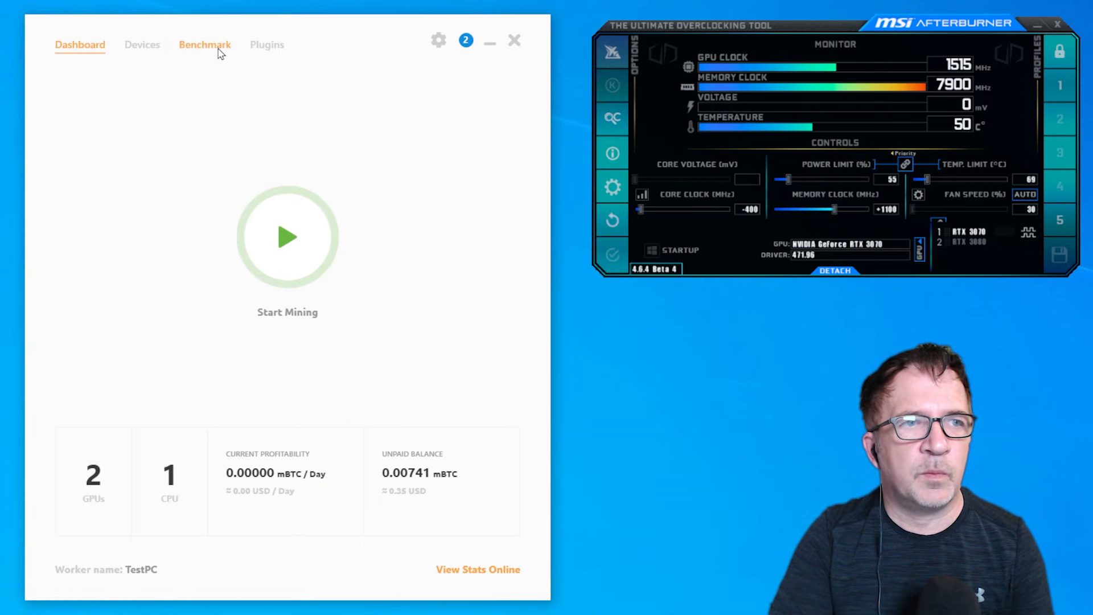
pyautogui.click(205, 44)
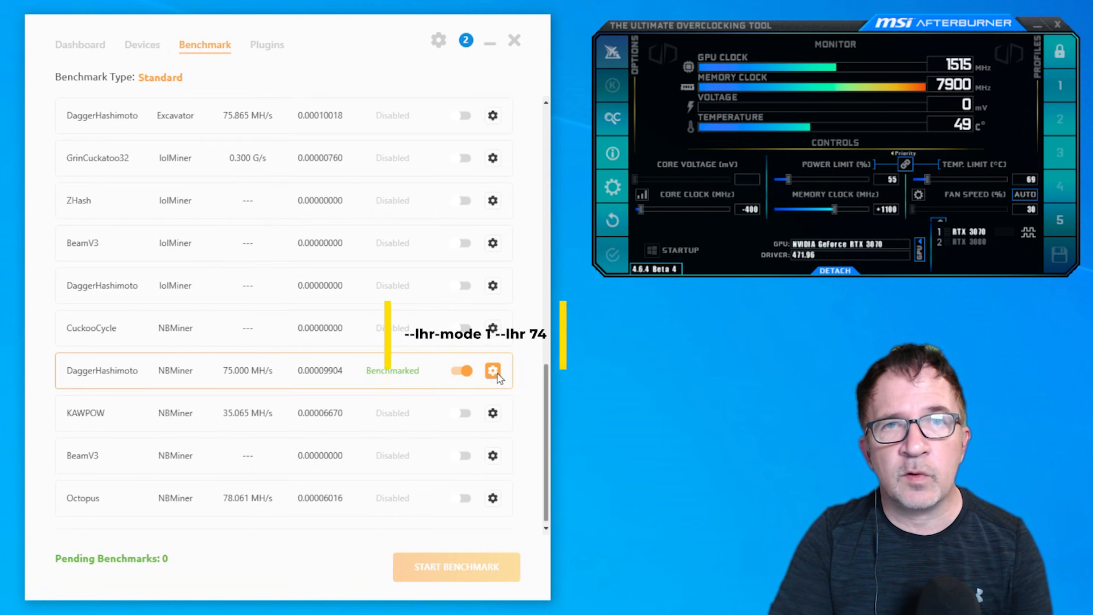
pyautogui.click(493, 370)
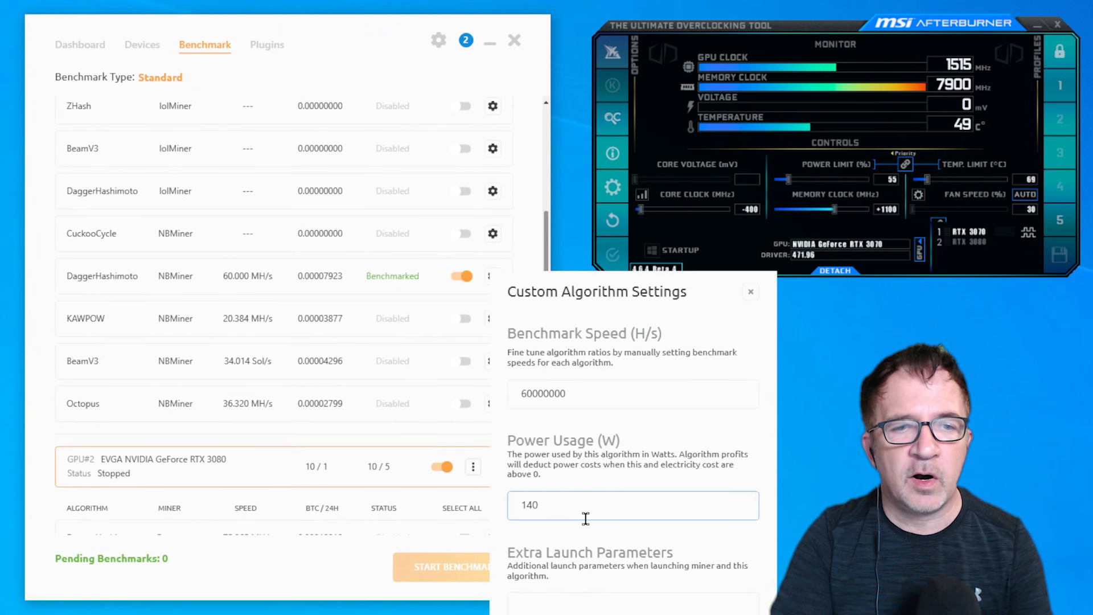
# Enter extra launch parameters '--lhr-mode 1 --lhr 74' and return to the dashboard.
pyautogui.click(632, 601)
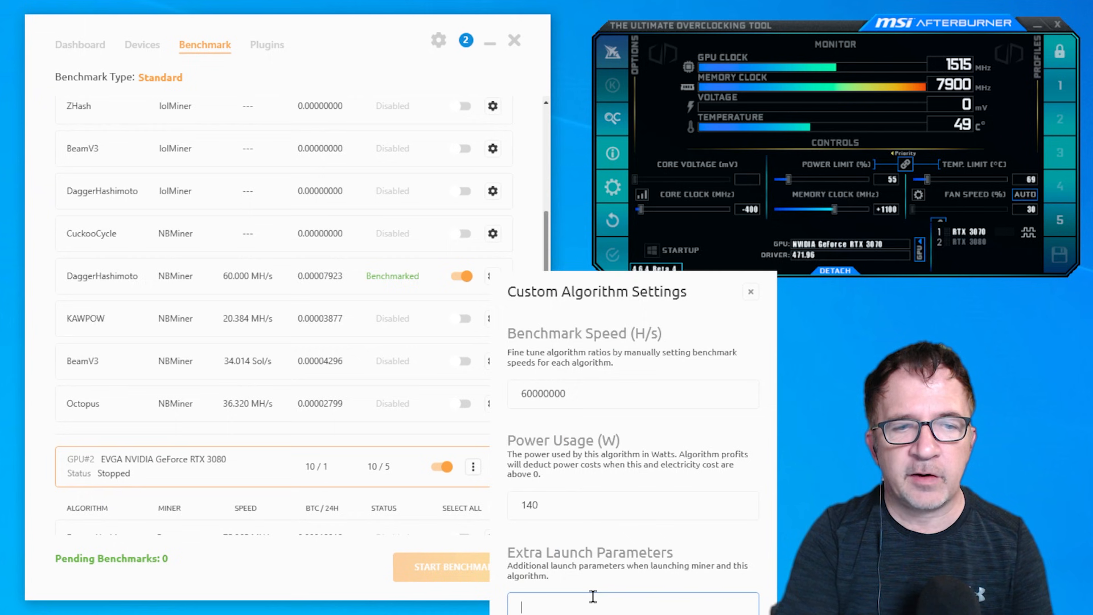
pyautogui.write('--lhr-mode 1 --lhr 74')
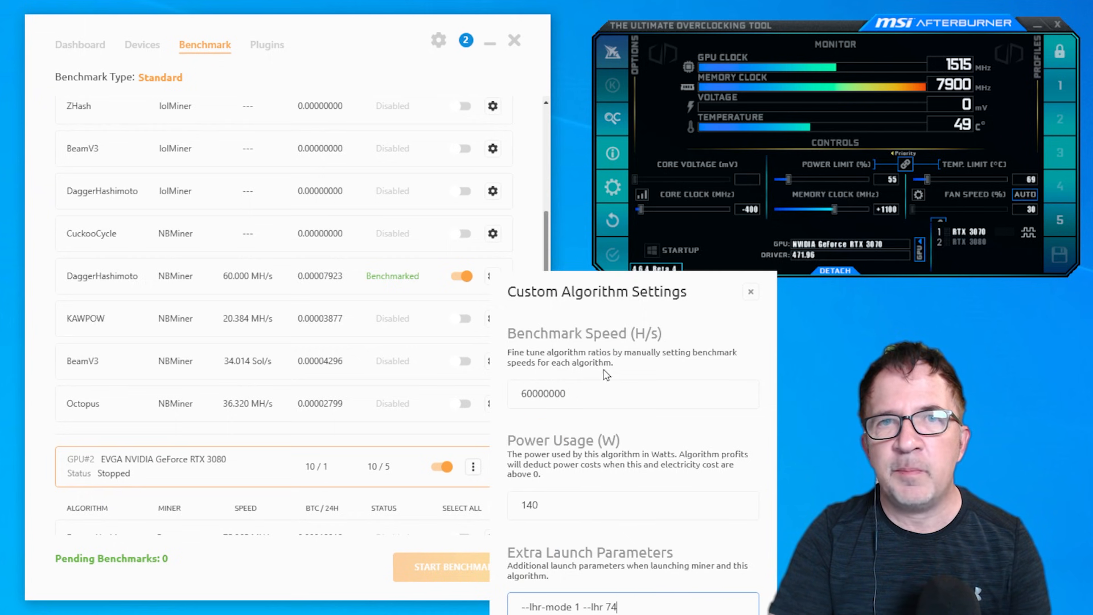
pyautogui.click(631, 505)
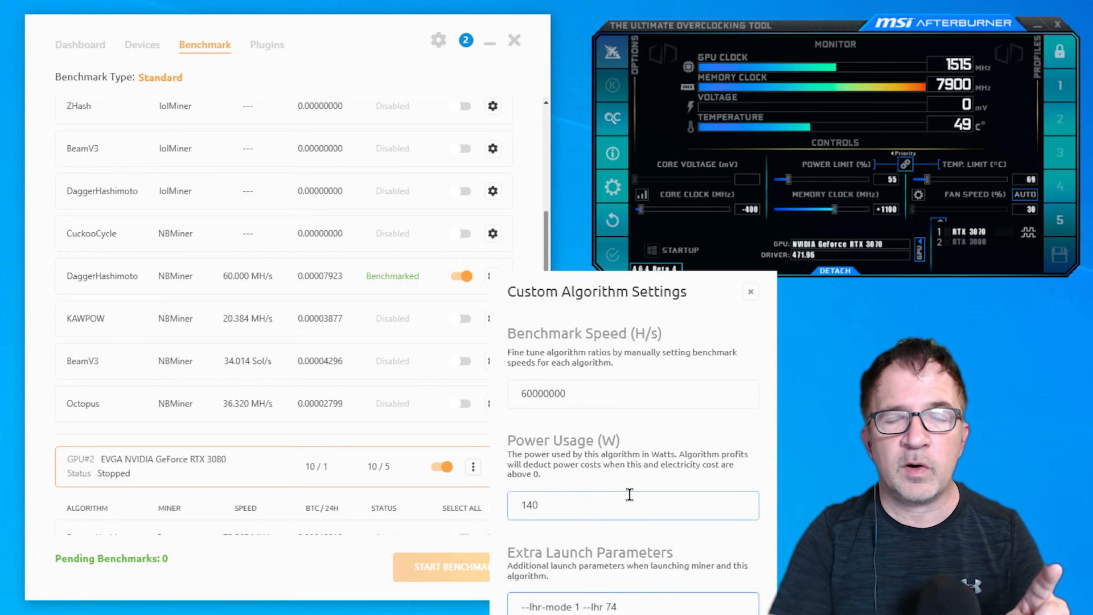
pyautogui.click(633, 505)
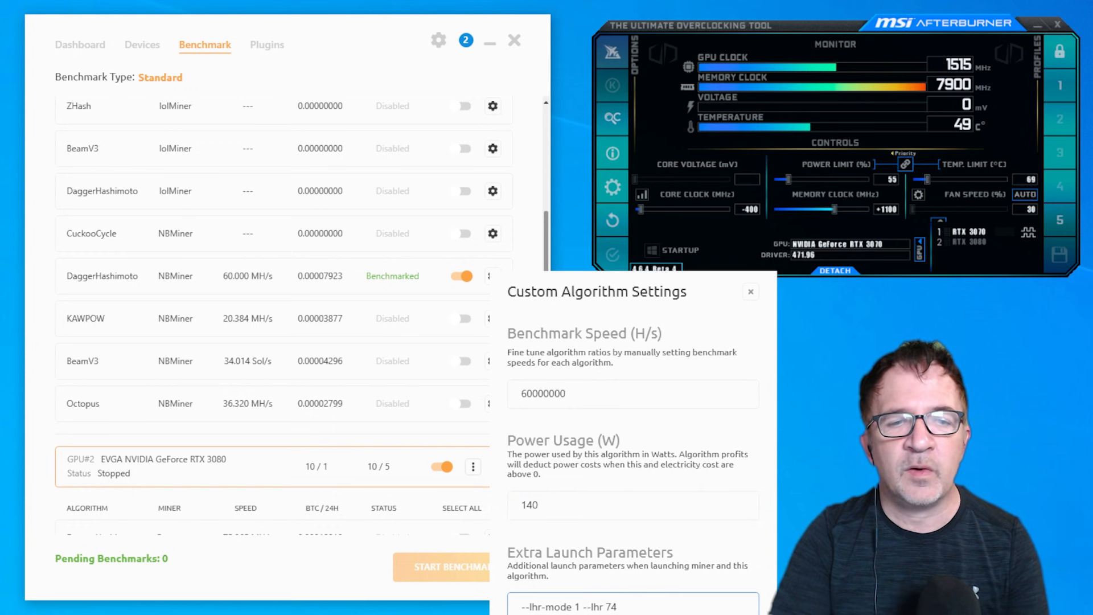
pyautogui.click(80, 44)
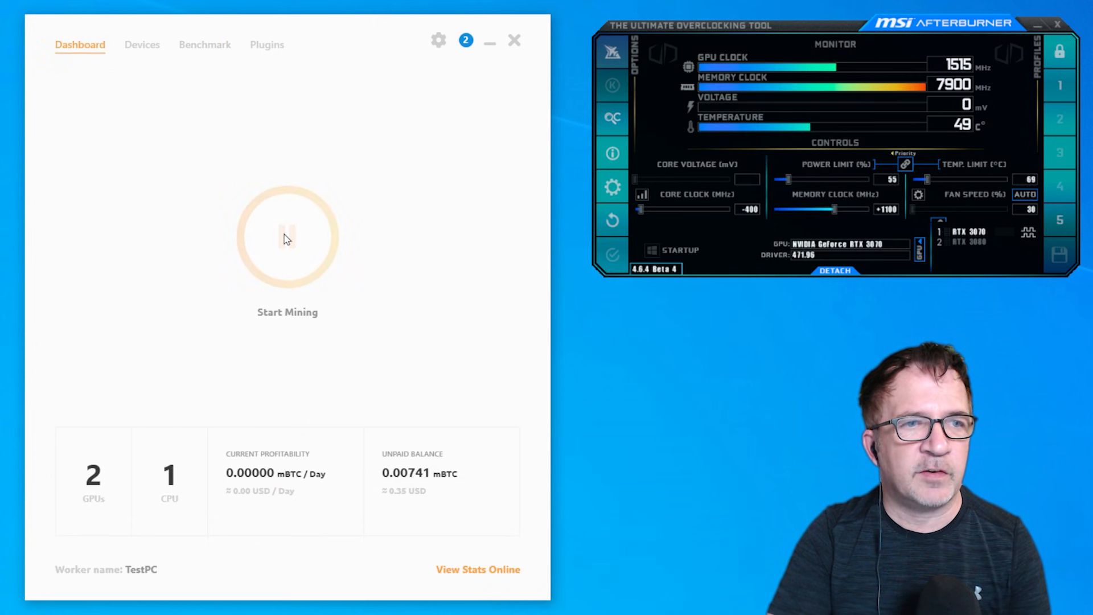
# Mine briefly with the LHR launch parameters, then view the stopped devices list.
pyautogui.click(286, 237)
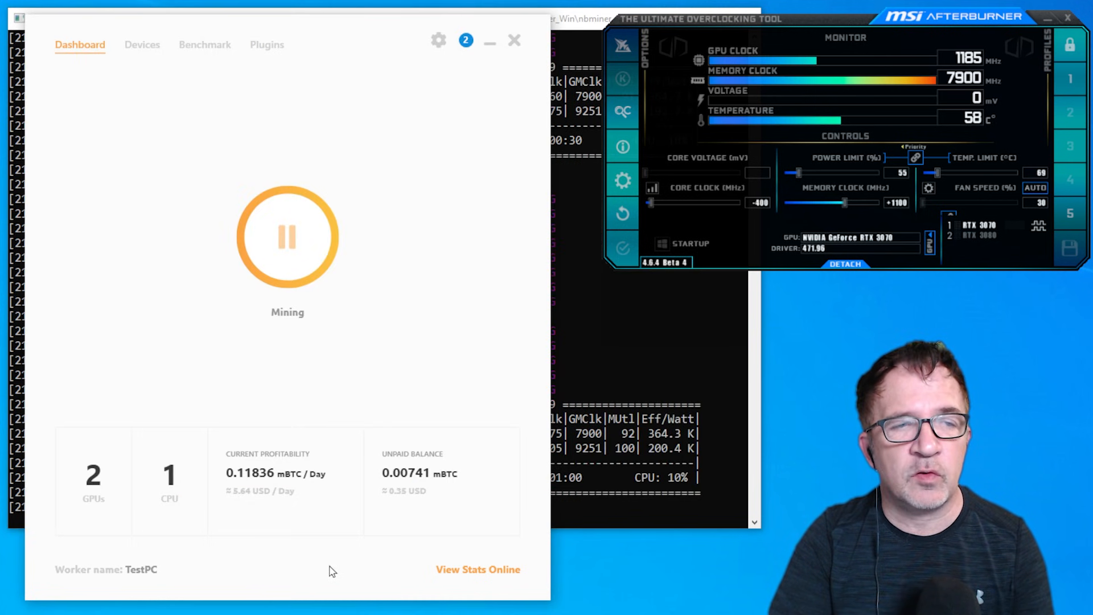
pyautogui.click(141, 44)
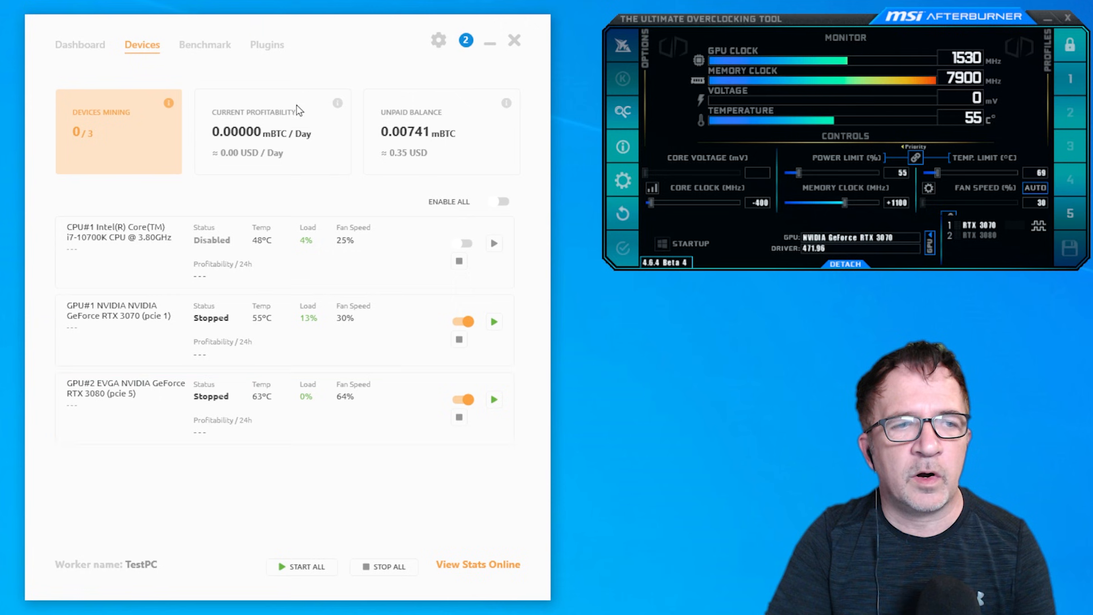
# Expand GPU#1 RTX 3070's benchmark list and scroll to NBMiner DaggerHashimoto at 60 MH/s.
pyautogui.click(204, 45)
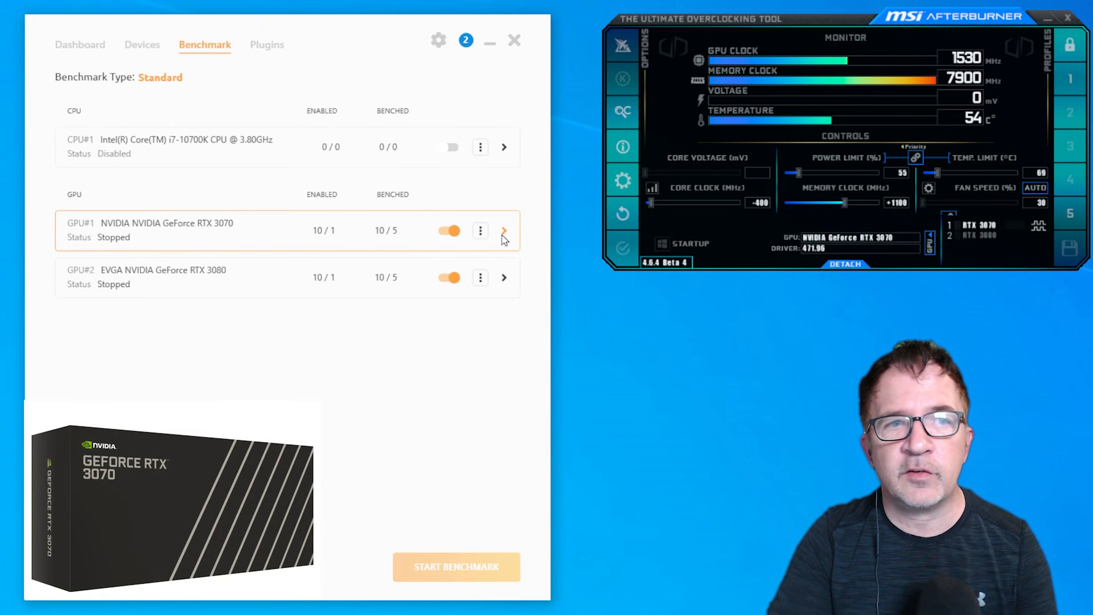
pyautogui.click(503, 230)
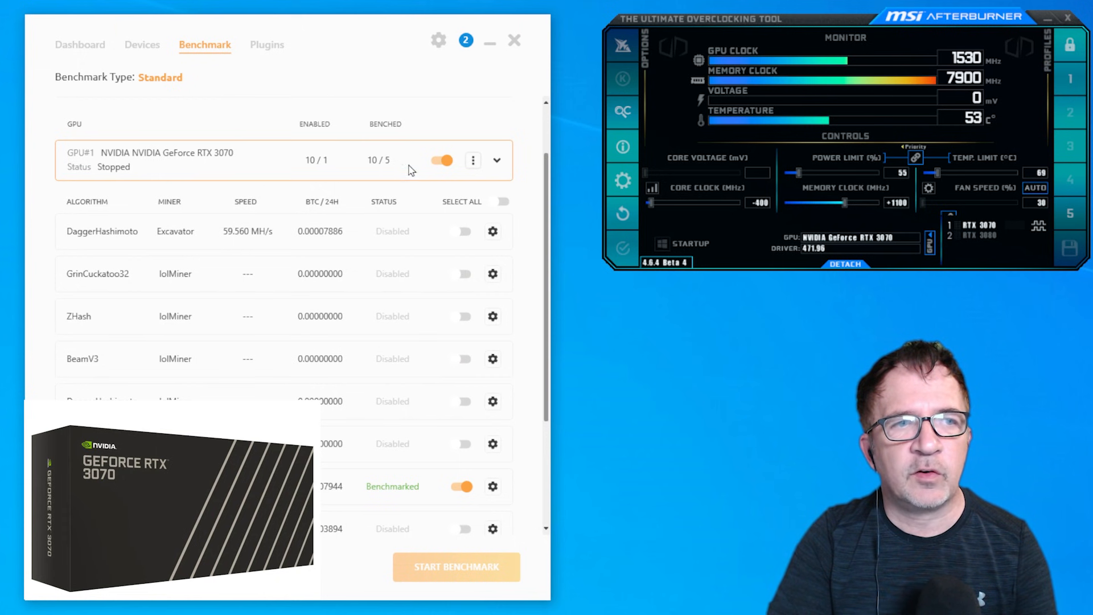
pyautogui.scroll(-3)
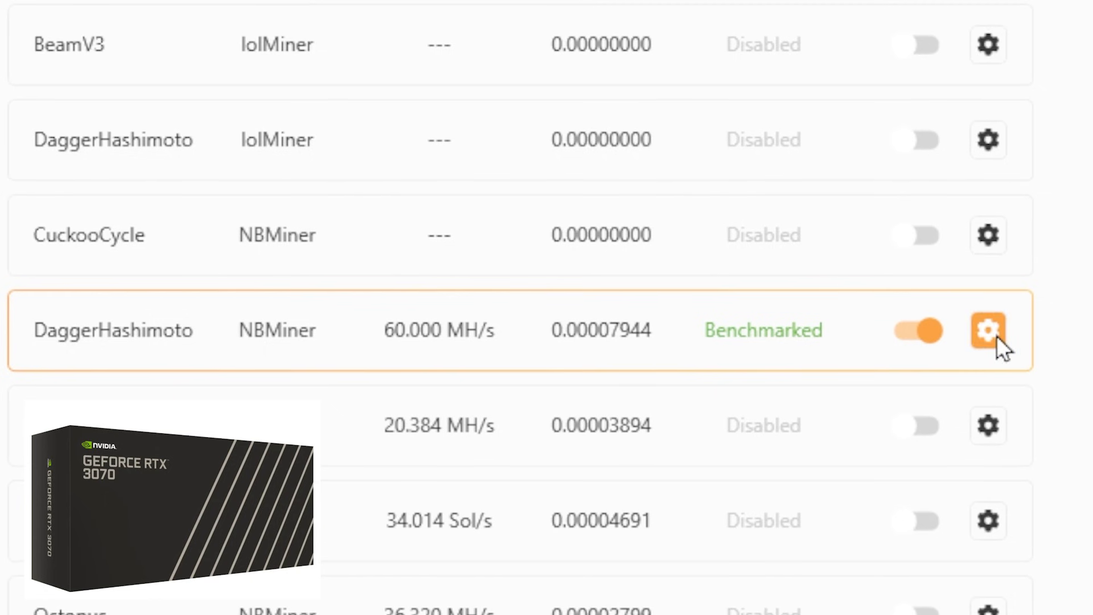
# Open the 3070's DaggerHashimoto settings and review its 60000000 H/s speed and 140 W power.
pyautogui.click(987, 330)
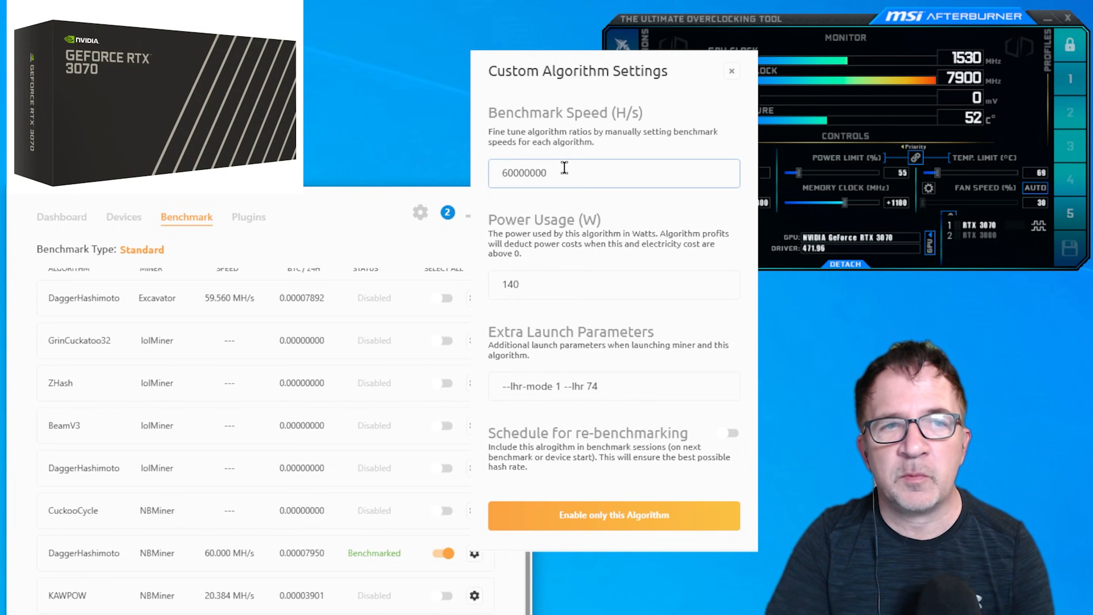
pyautogui.click(614, 284)
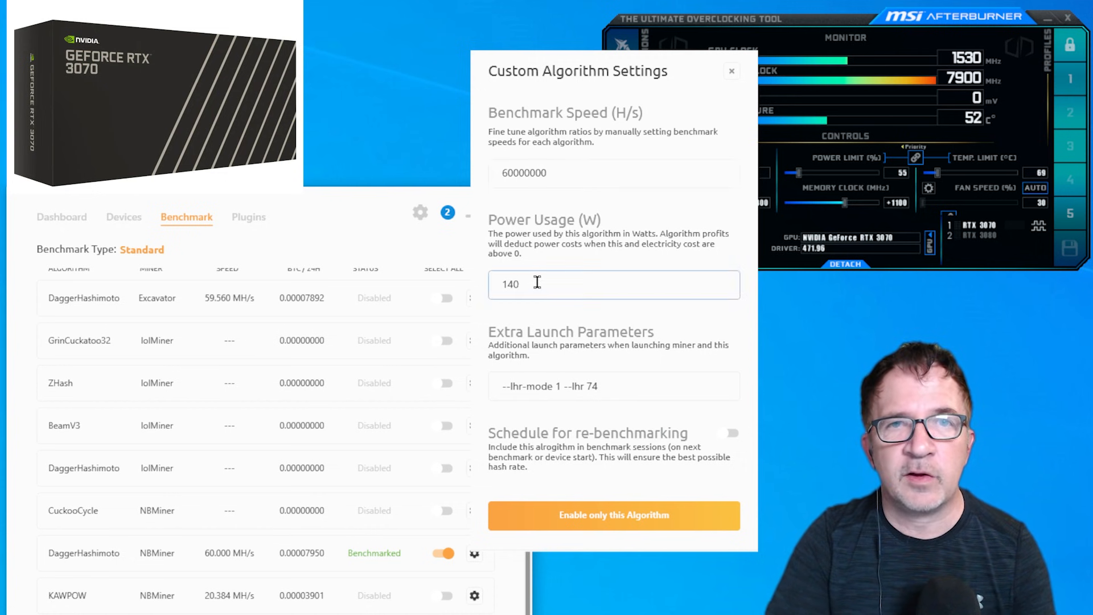
pyautogui.click(614, 173)
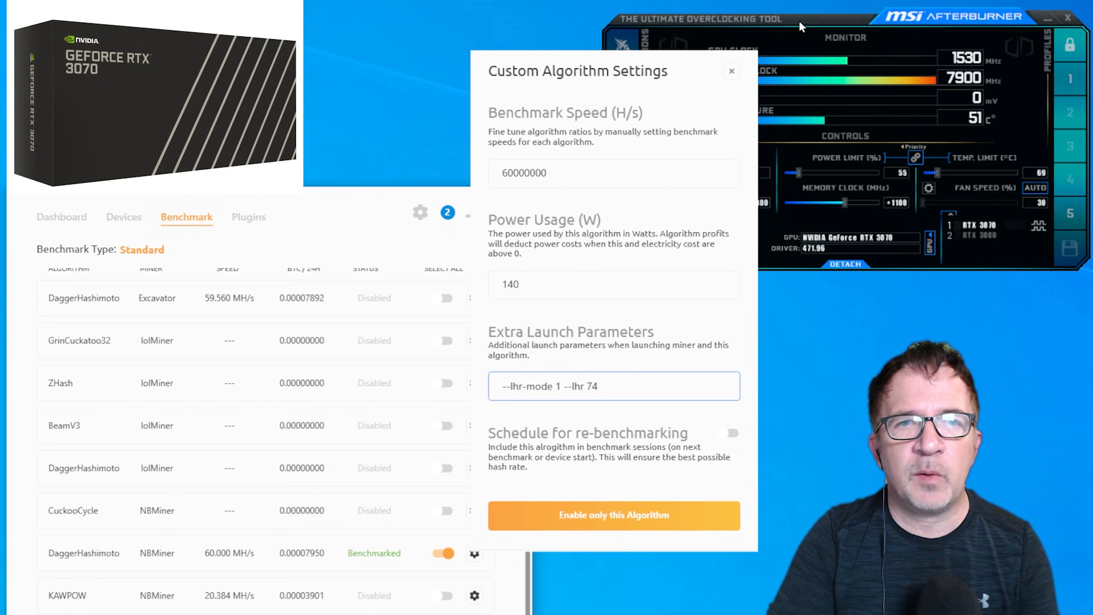
# Append '--pl 55% --cclock -400 --mclock 1000 --fan 70' to the 3070's DaggerHashimoto launch parameters.
pyautogui.click(731, 71)
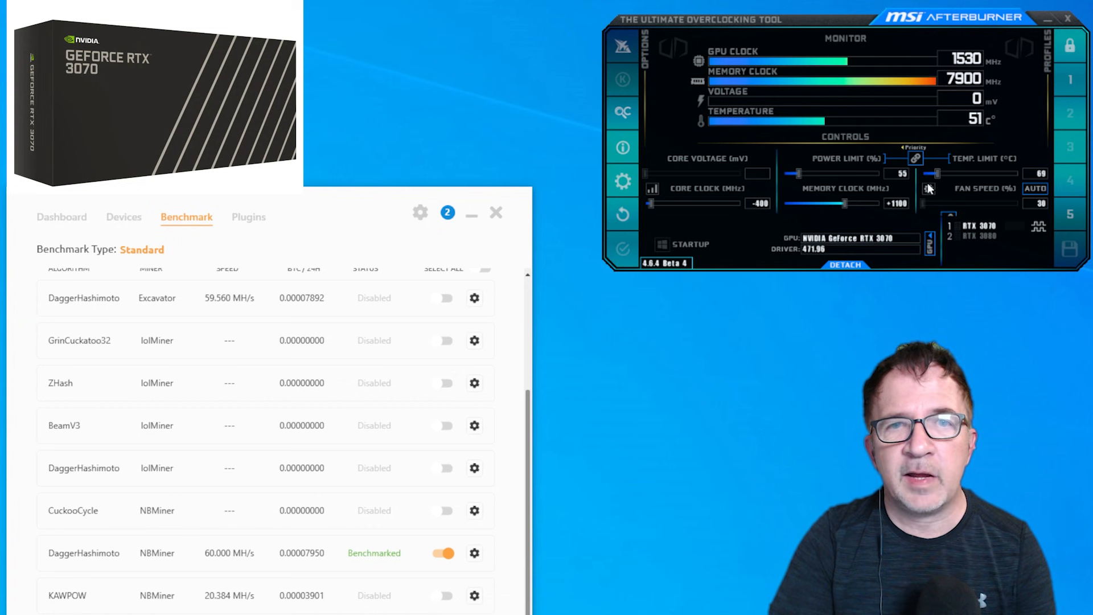
pyautogui.moveTo(903, 179)
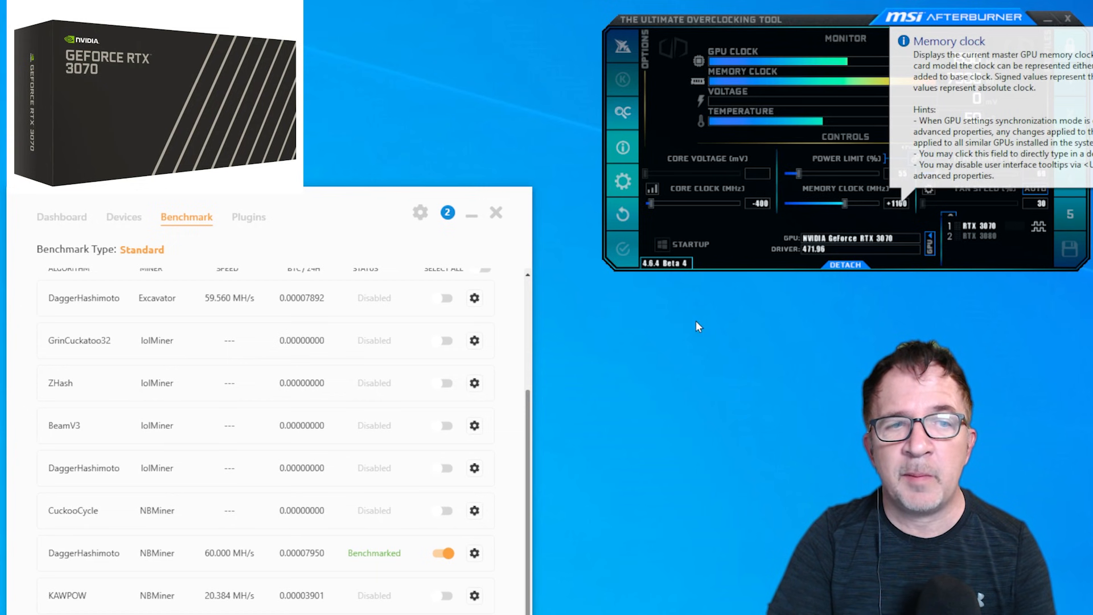
pyautogui.click(474, 553)
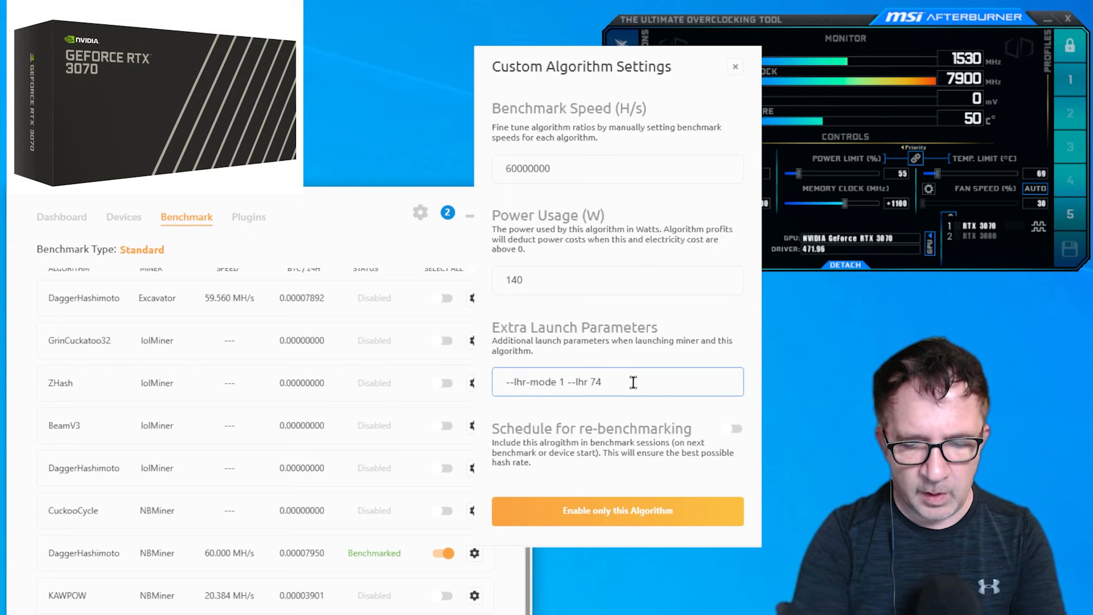
pyautogui.write('--pl 55')
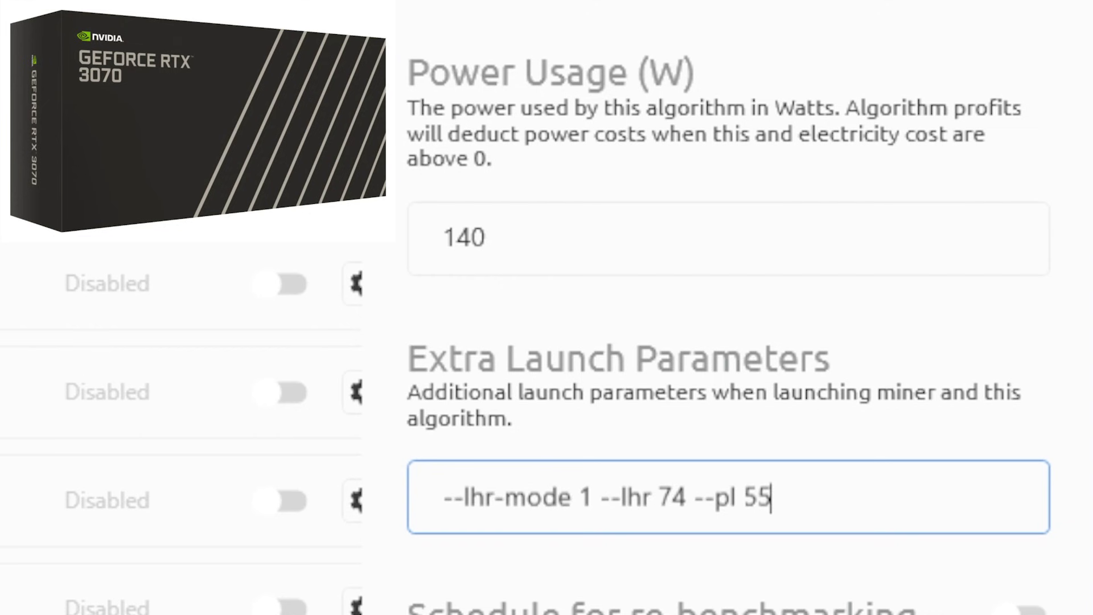
pyautogui.write('%')
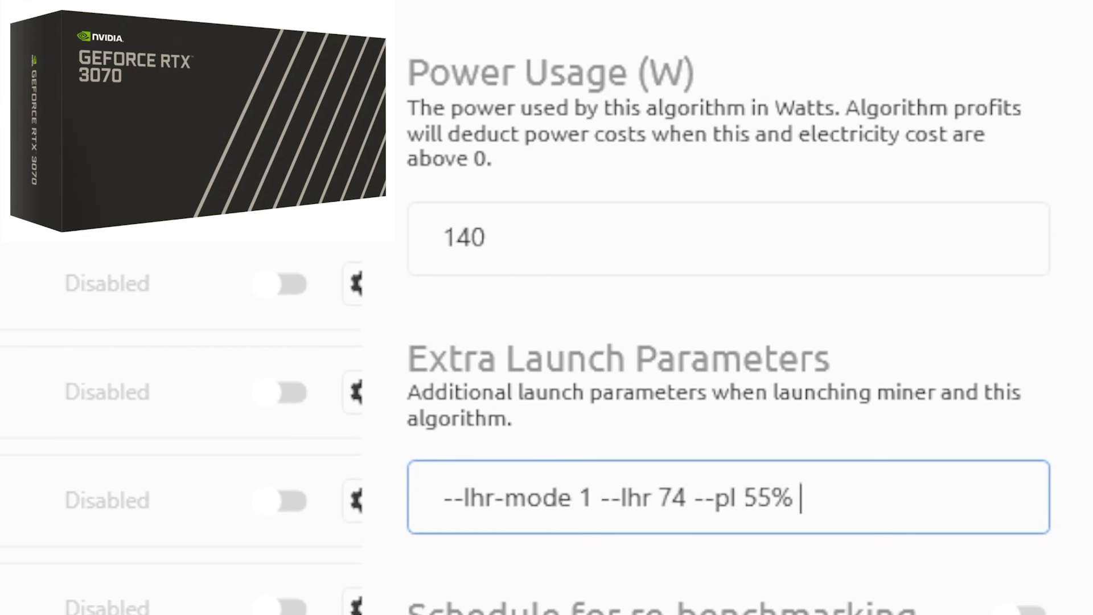
pyautogui.write('--cclock -400')
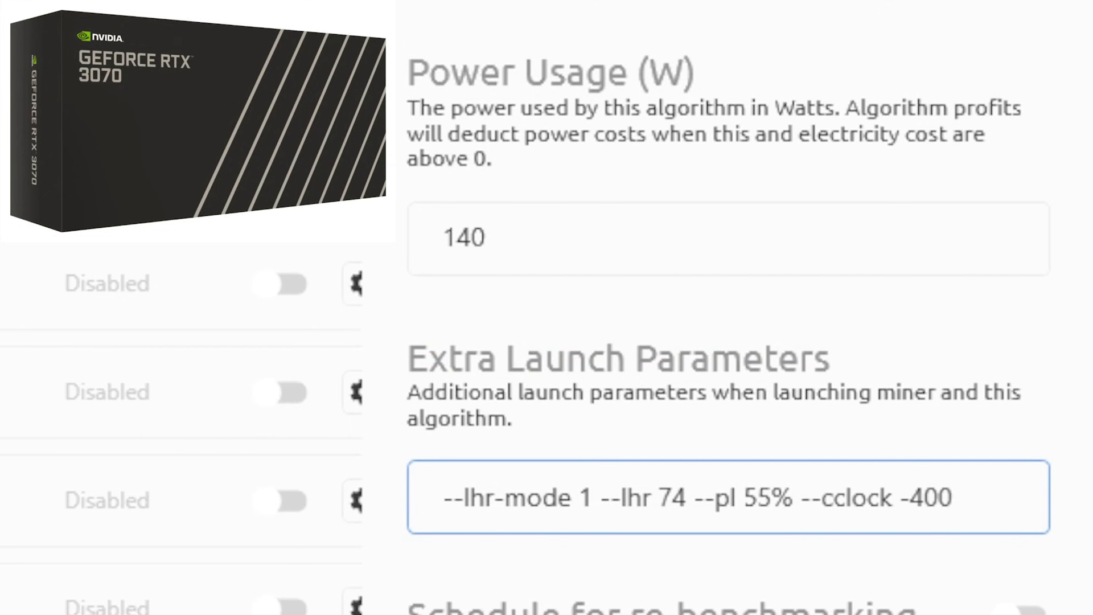
pyautogui.write('--mclo')
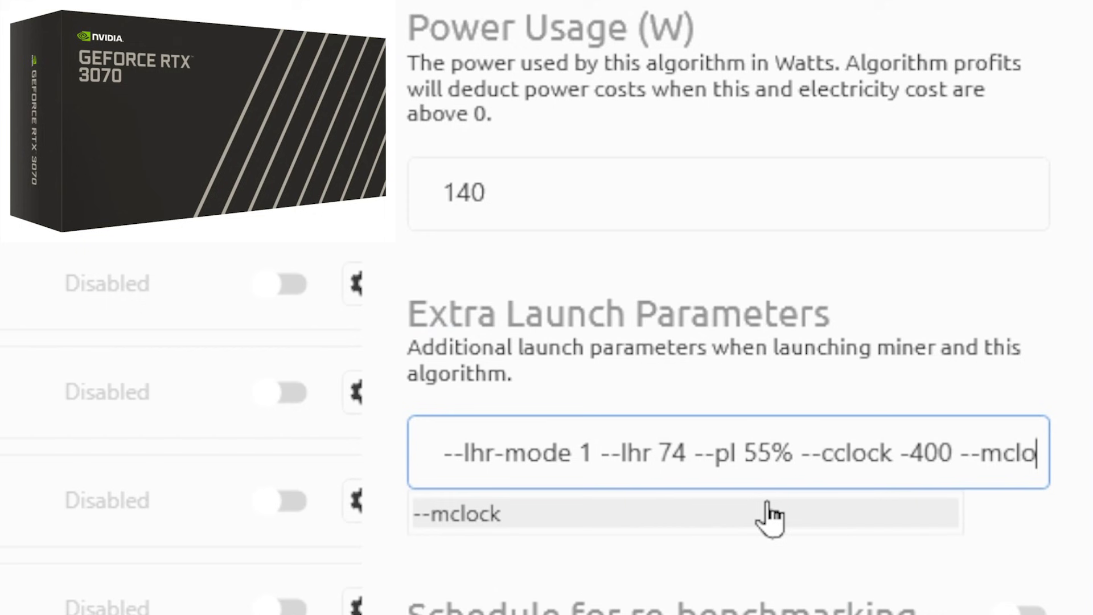
pyautogui.click(456, 515)
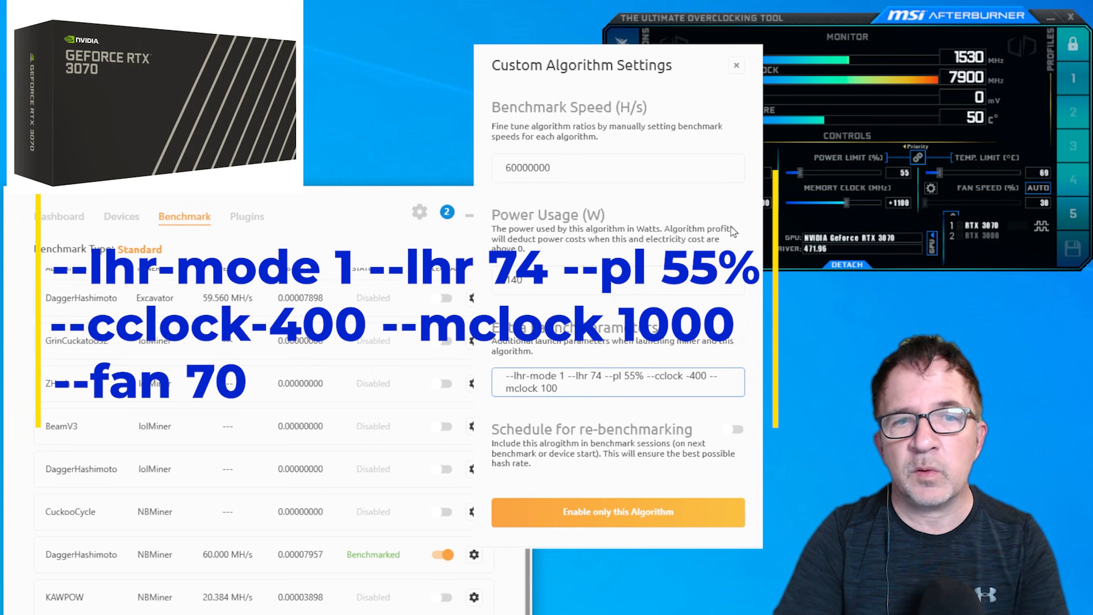
pyautogui.write('--fan 70')
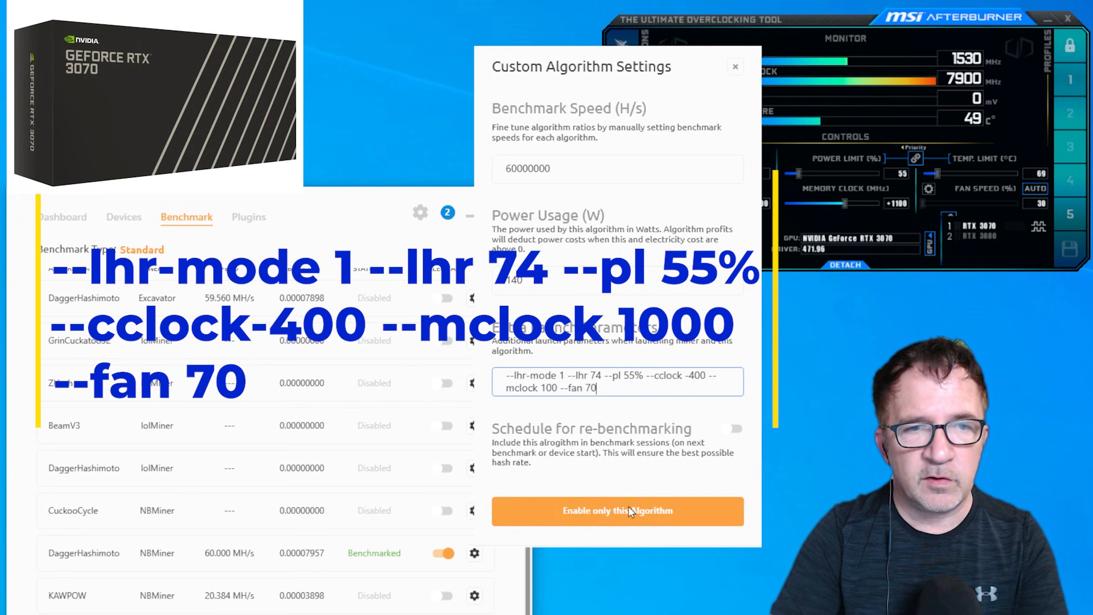
pyautogui.click(616, 510)
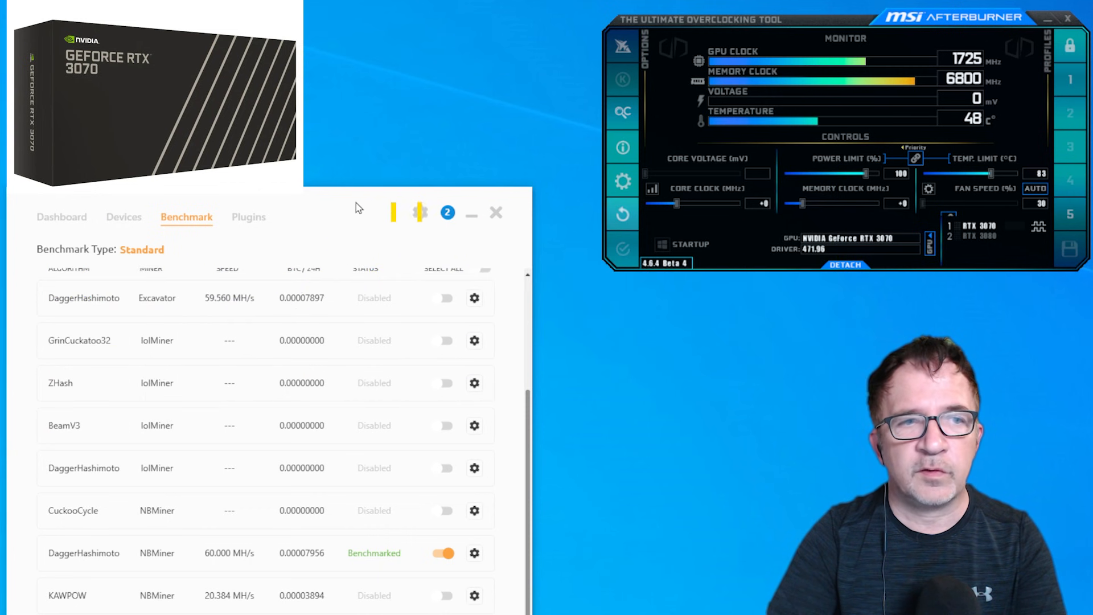
# Start mining and read NBMiner's OverClock table: -400 core, +1000 memory, fan 70.
pyautogui.click(74, 206)
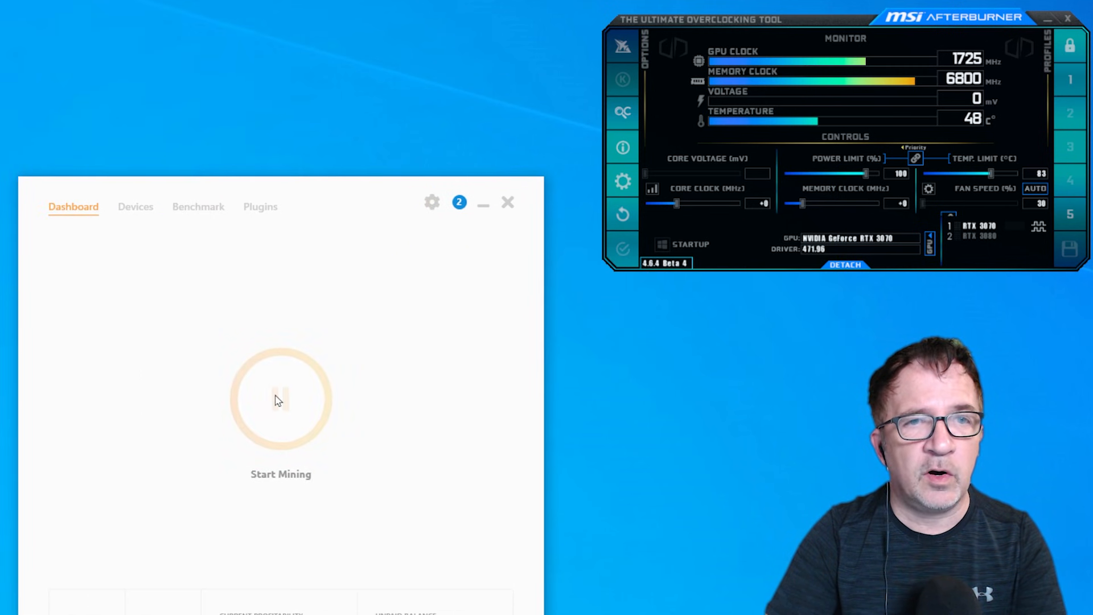
pyautogui.click(281, 400)
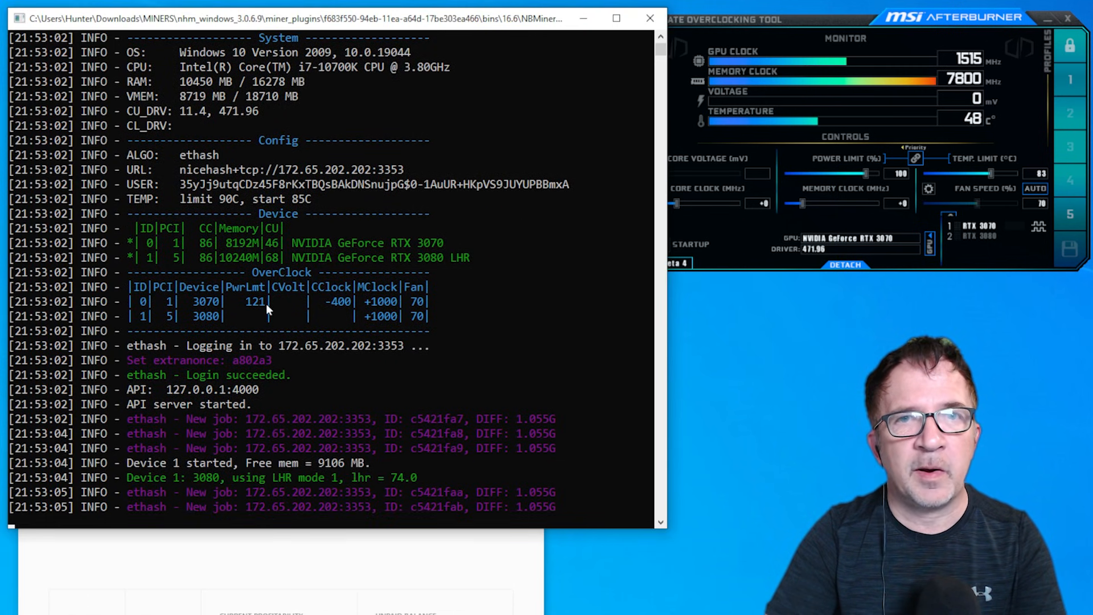
pyautogui.scroll(-3)
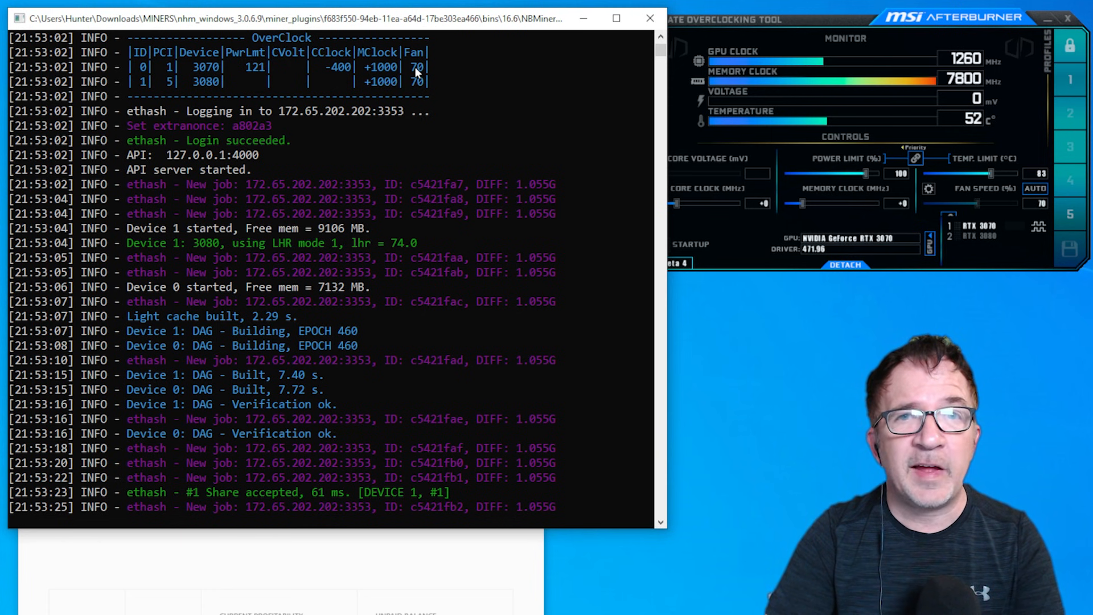
pyautogui.scroll(-3)
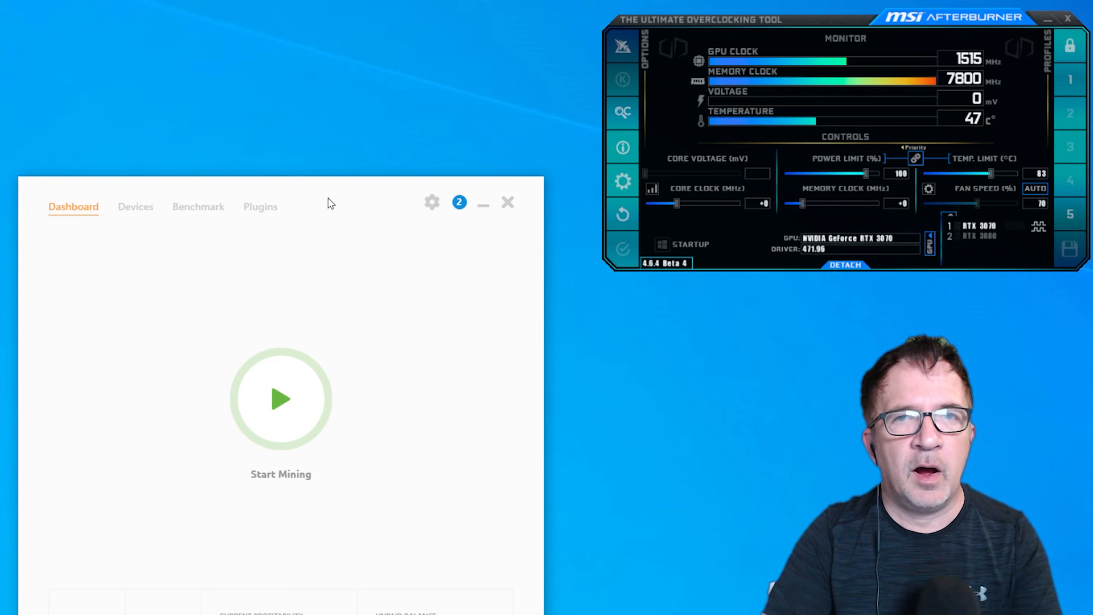
pyautogui.moveTo(318, 197)
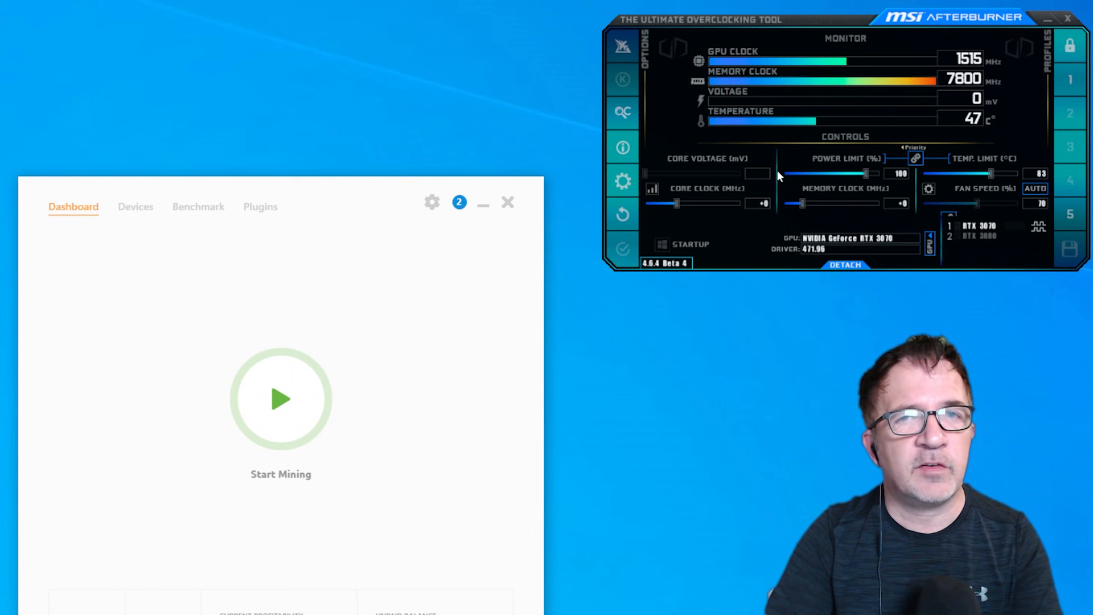
pyautogui.moveTo(991, 245)
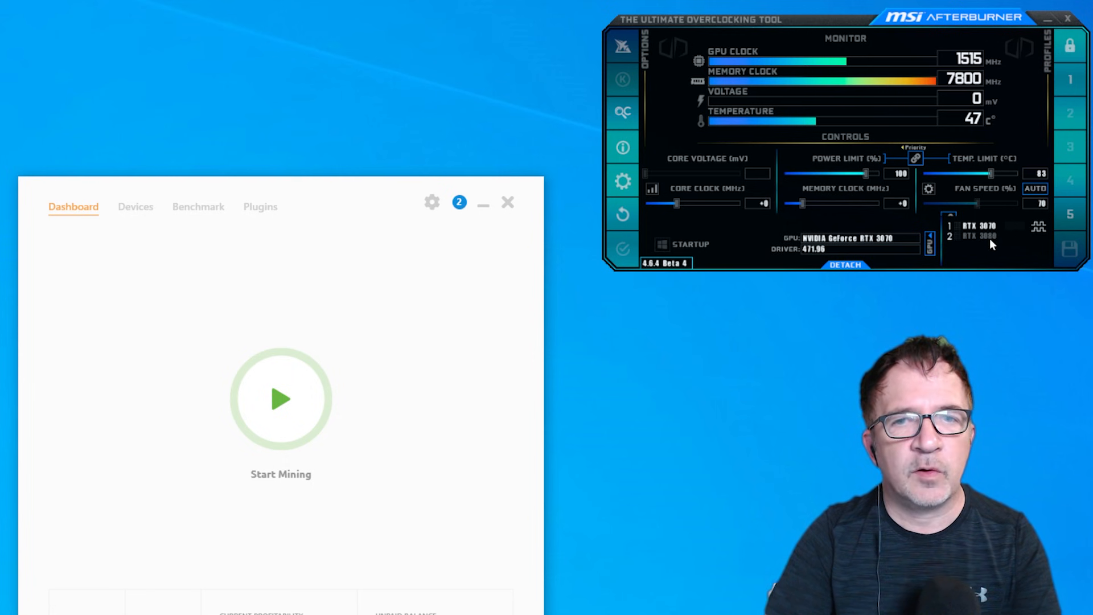
# Watch the RTX 3070's Afterburner overclock revert to defaults, then open the benchmark list.
pyautogui.click(982, 235)
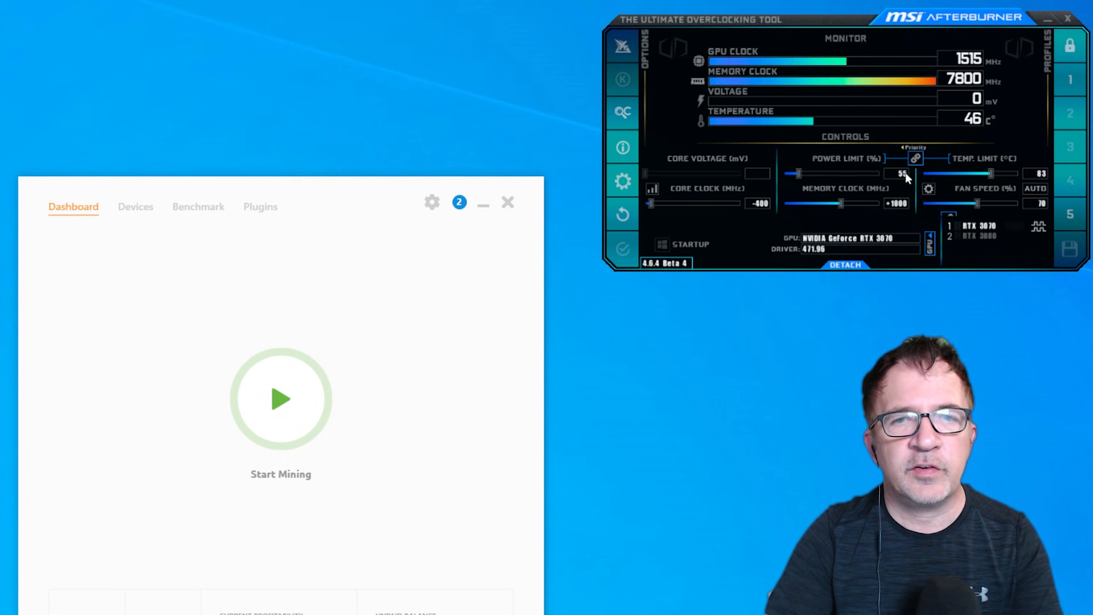
pyautogui.moveTo(894, 181)
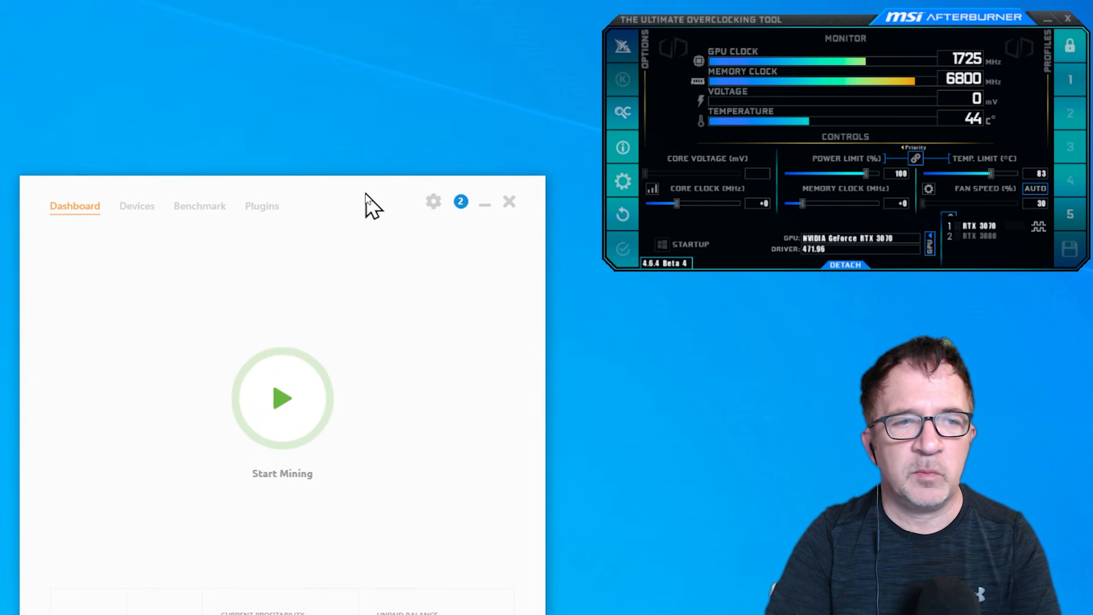
pyautogui.click(200, 205)
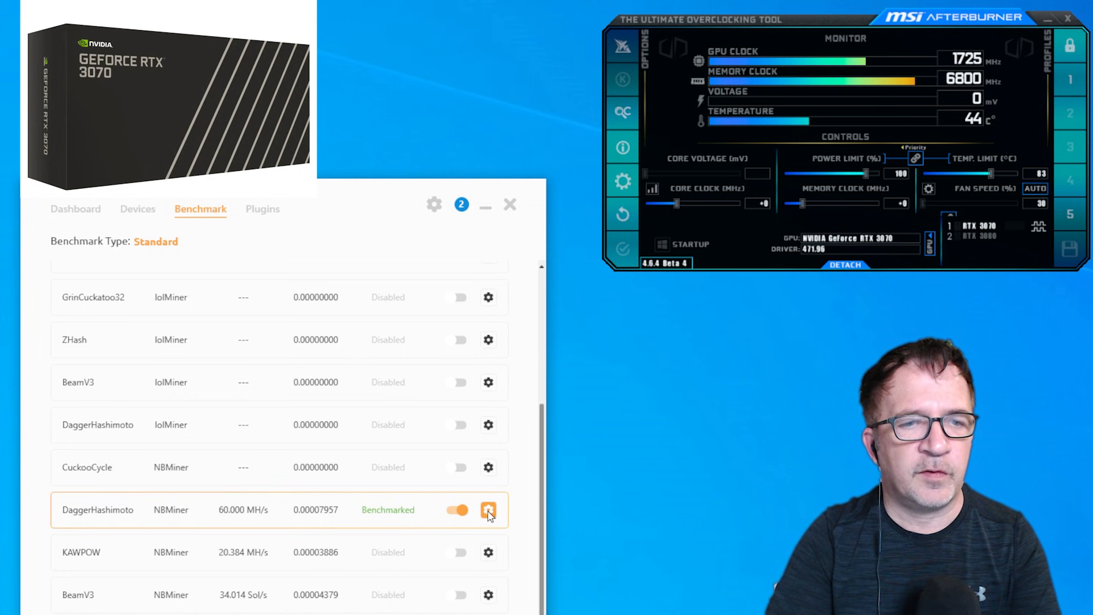
# Open the gear settings on the RTX 3070's NBMiner DaggerHashimoto row.
pyautogui.click(488, 510)
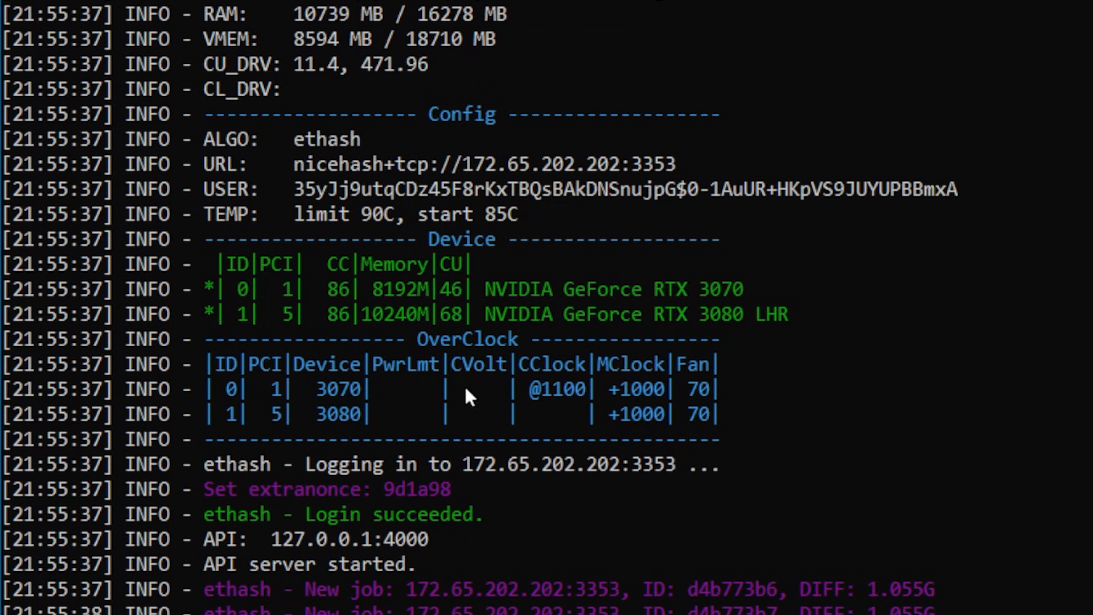
# Scroll the NBMiner console to check the RTX 3070 at 1100 core clock hashing about 42 MH/s.
pyautogui.scroll(-3)
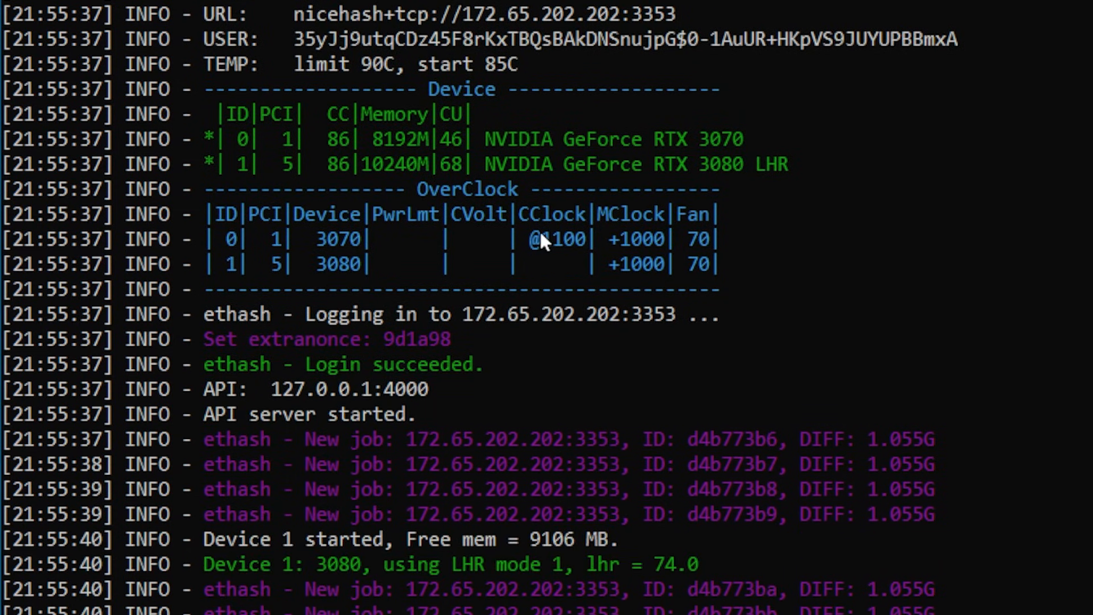
pyautogui.scroll(-3)
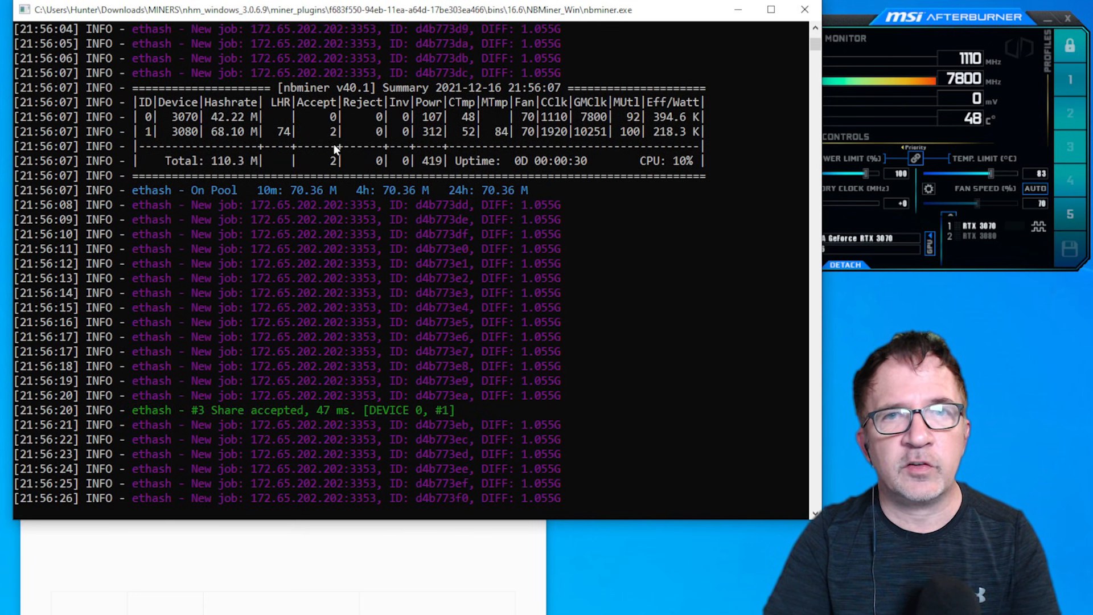
pyautogui.scroll(-3)
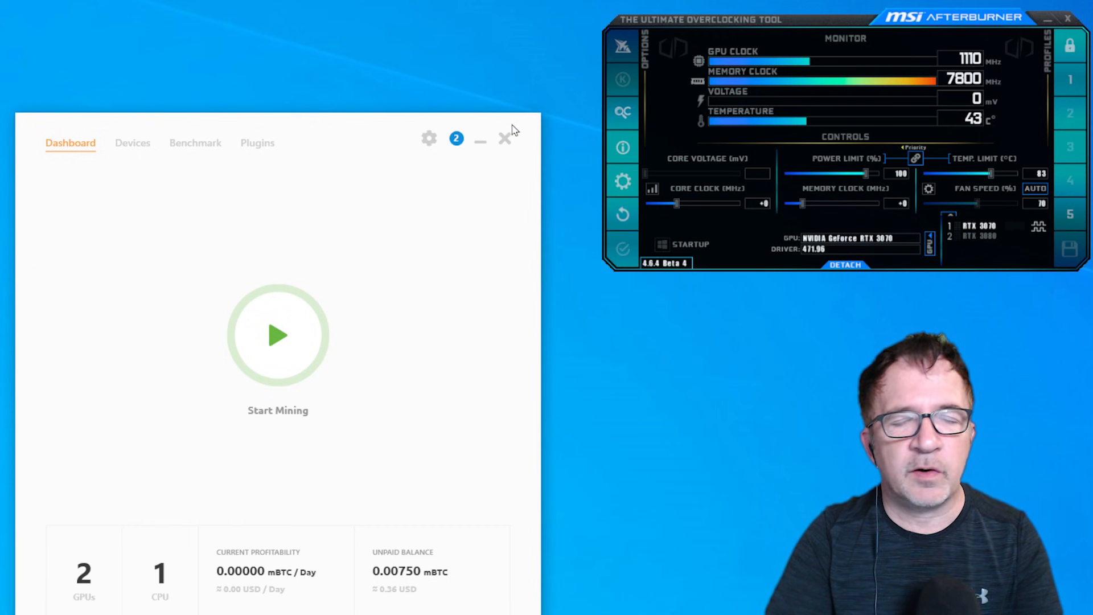
pyautogui.moveTo(190, 227)
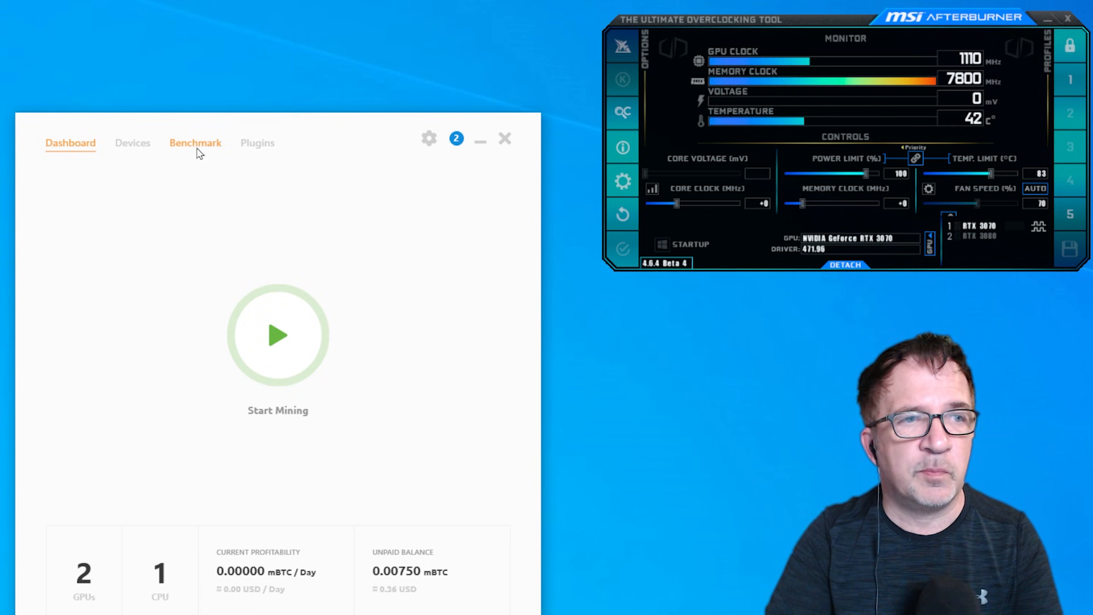
# Open the RTX 3080's NBMiner DaggerHashimoto settings with '--lhr-mode 1 --lhr 74' parameters.
pyautogui.click(195, 143)
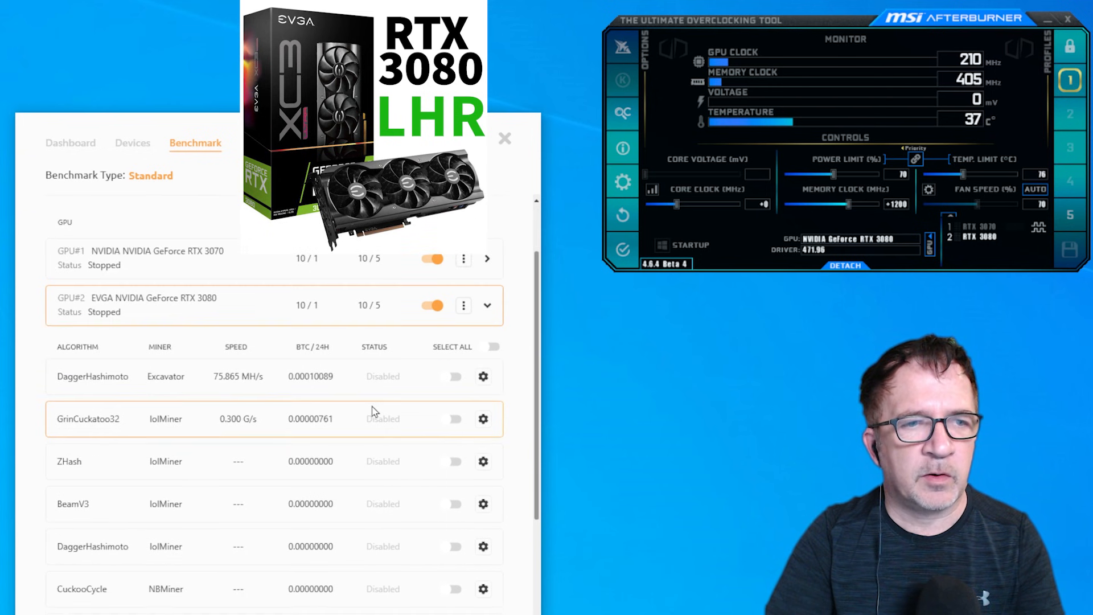
pyautogui.scroll(-3)
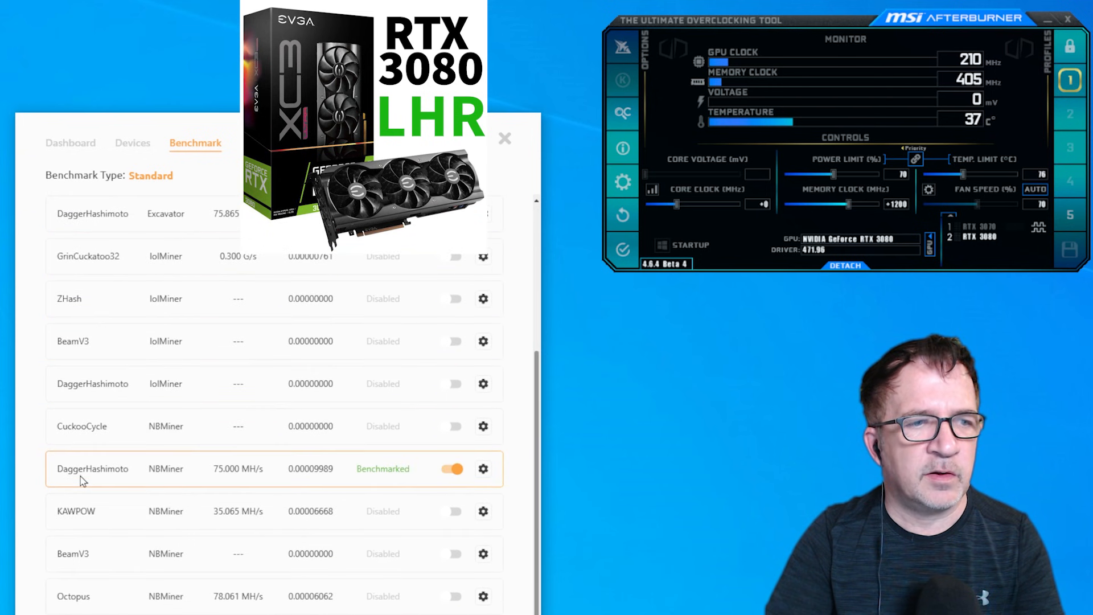
pyautogui.click(484, 469)
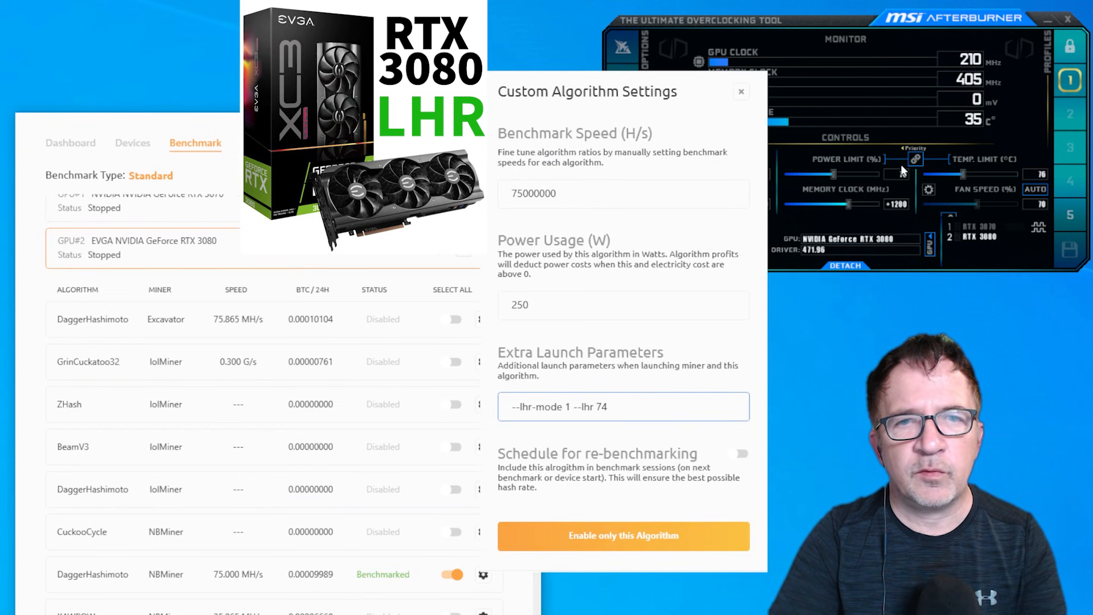
pyautogui.click(741, 91)
pyautogui.write(' --pl')
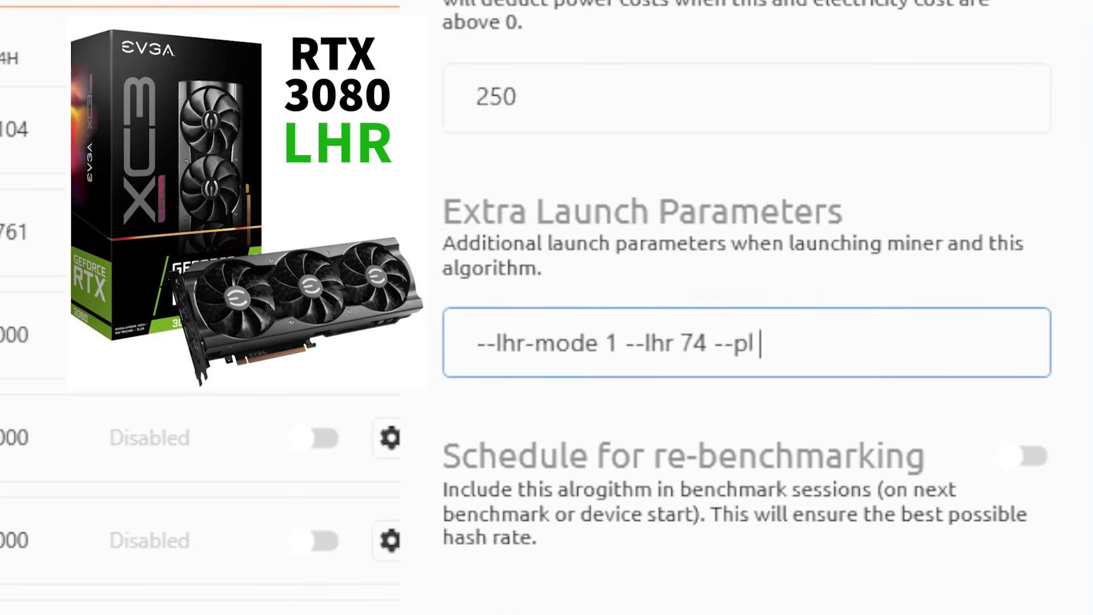
# Append '--pl 70% --mclock 1200 --fan 70' to the RTX 3080's launch parameters.
pyautogui.write('70%')
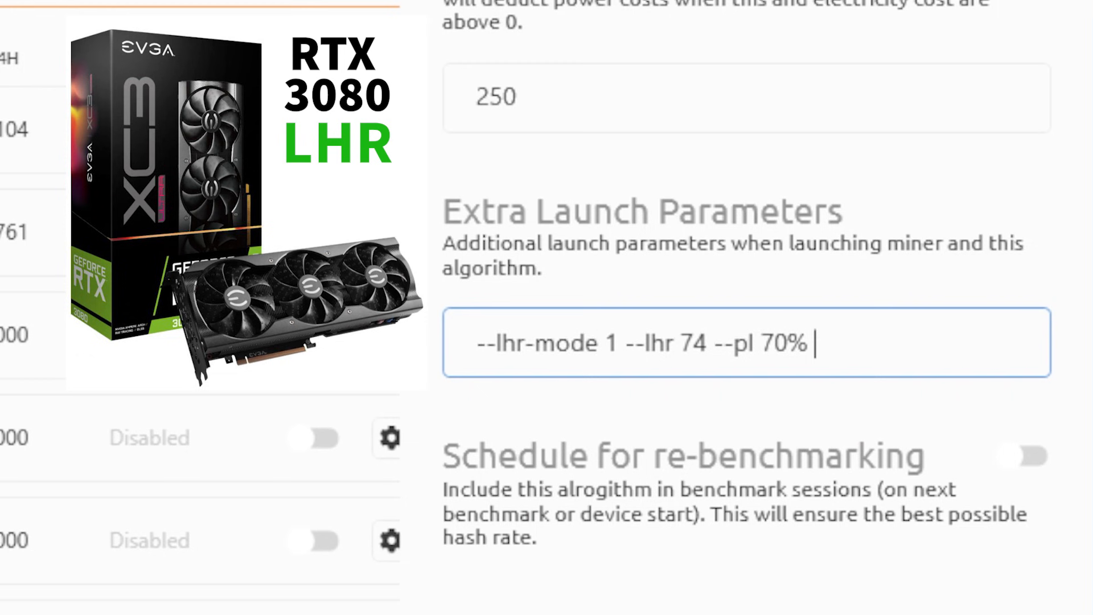
pyautogui.write('--mclock 1200 --fan 70')
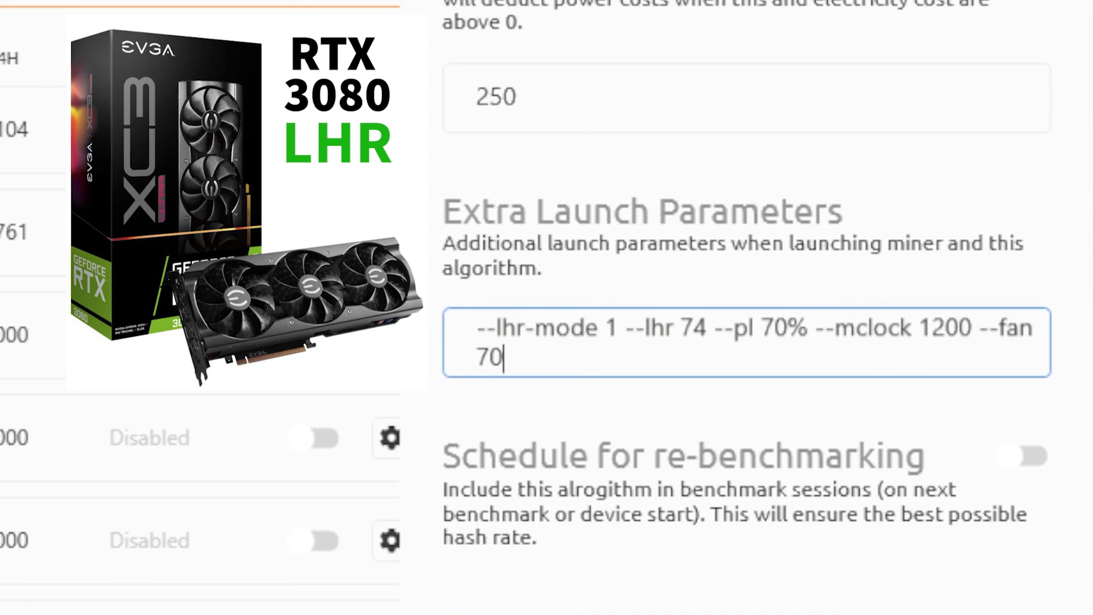
pyautogui.moveTo(788, 329)
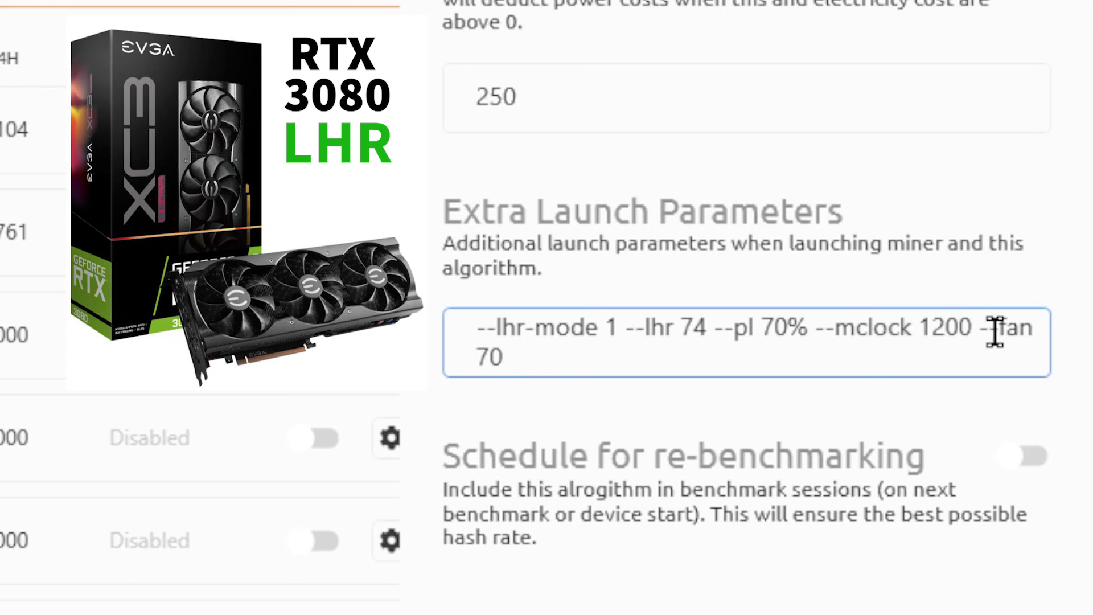
pyautogui.moveTo(747, 474)
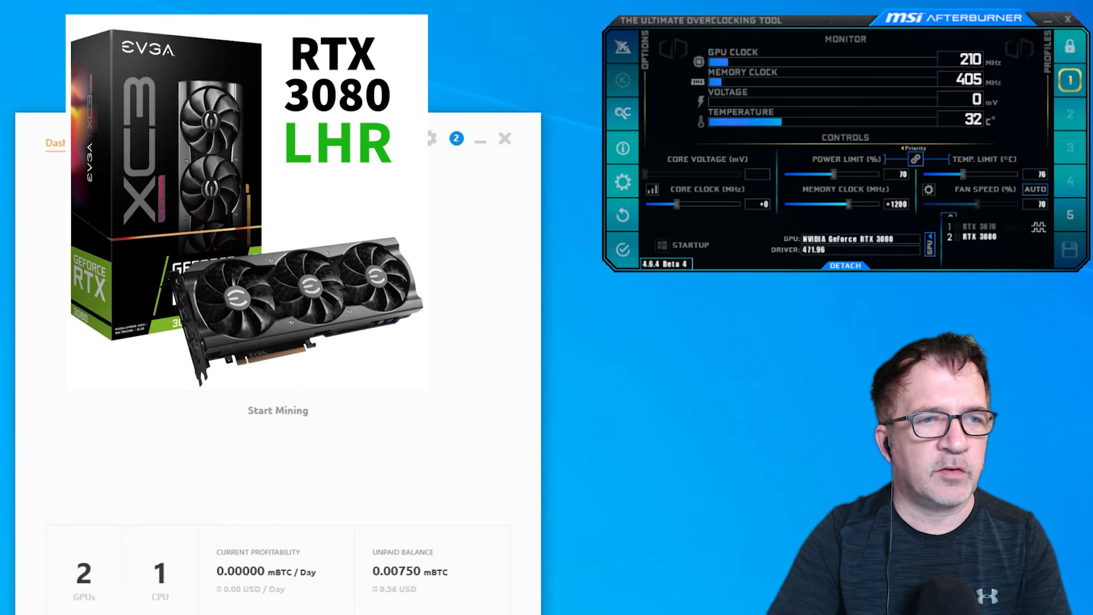
# Start mining so NBMiner runs the RTX 3070 and RTX 3080 LHR.
pyautogui.click(277, 410)
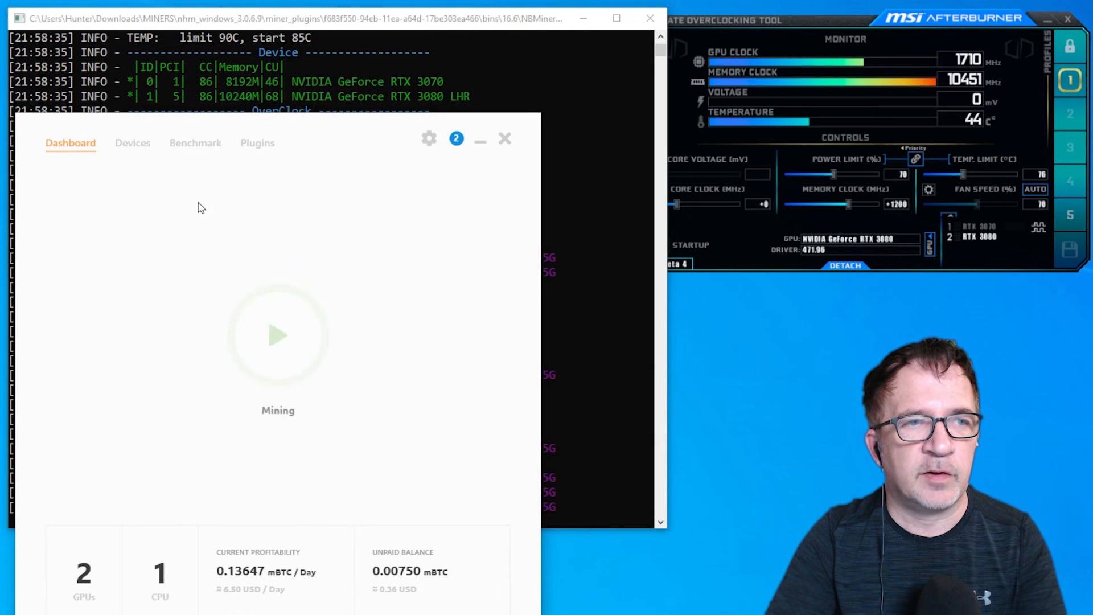
pyautogui.click(195, 143)
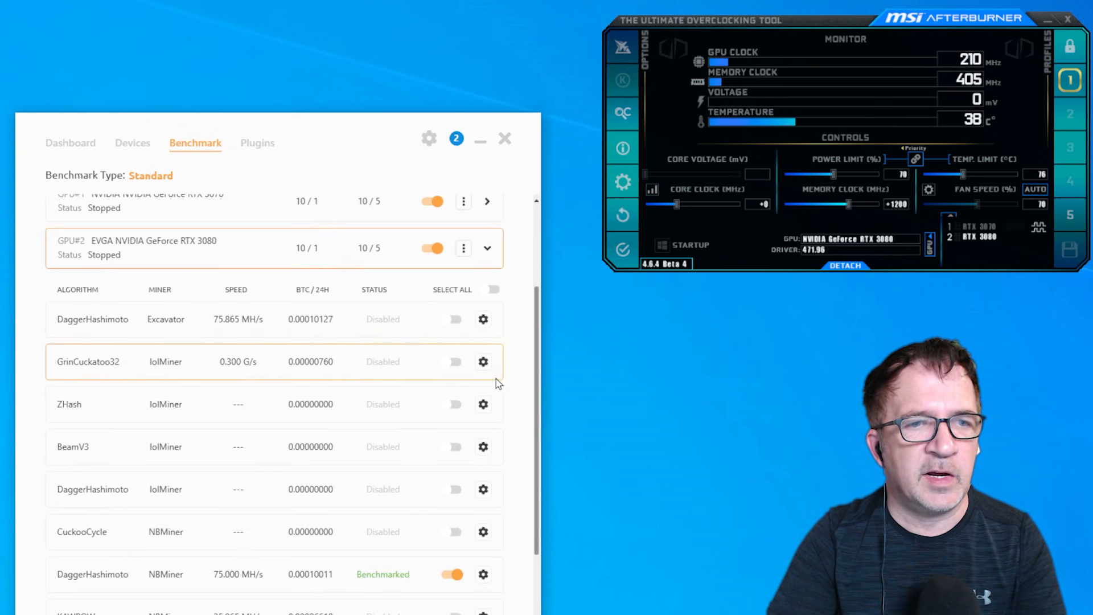
pyautogui.click(483, 361)
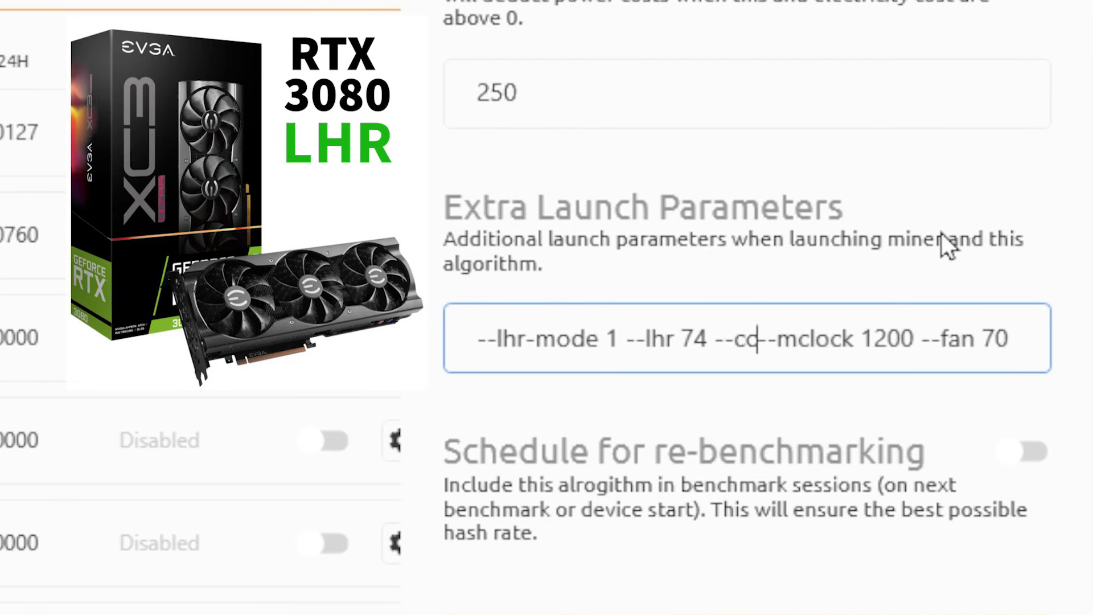
pyautogui.write('clock @')
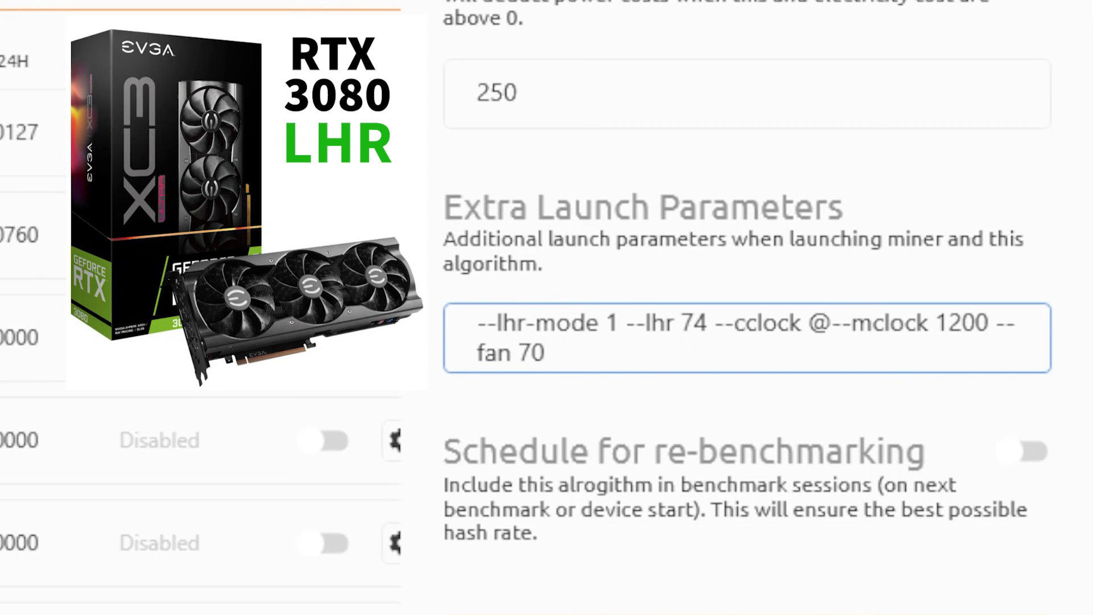
pyautogui.write('1525')
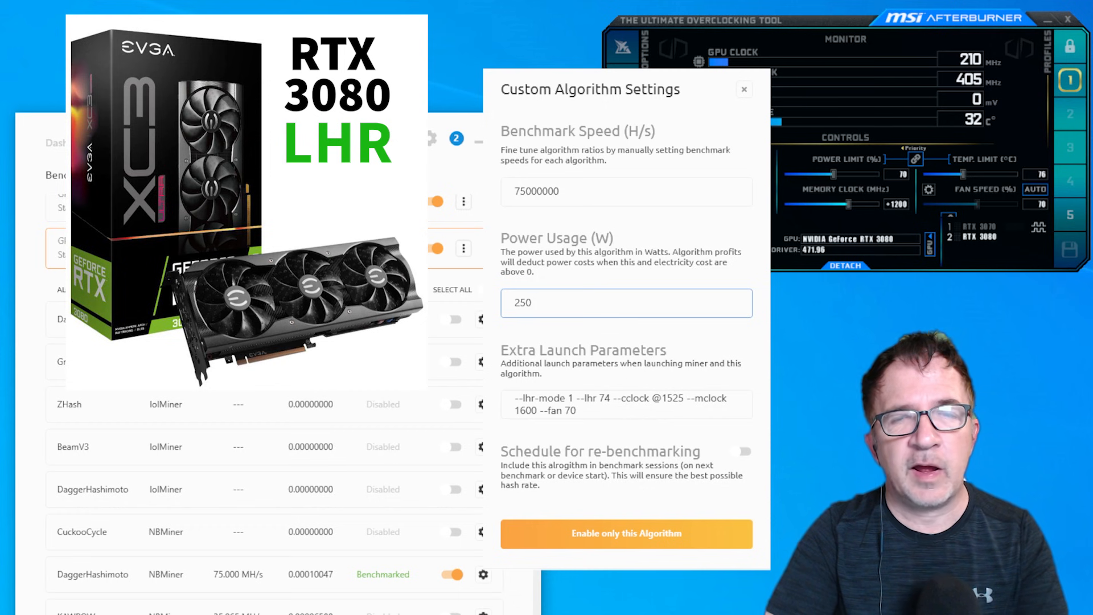
pyautogui.click(625, 302)
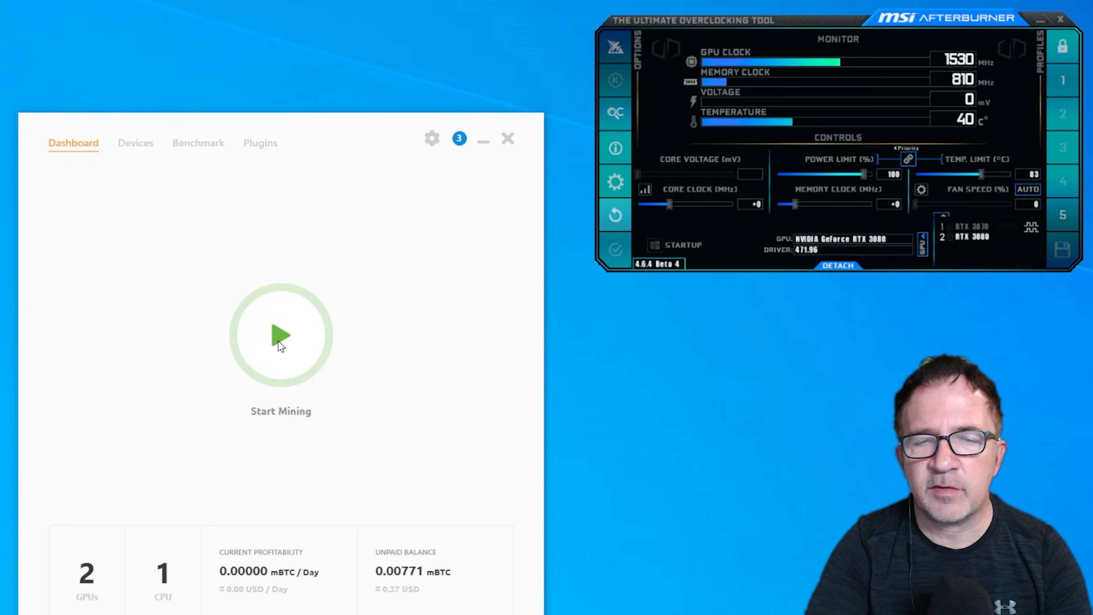
pyautogui.click(280, 335)
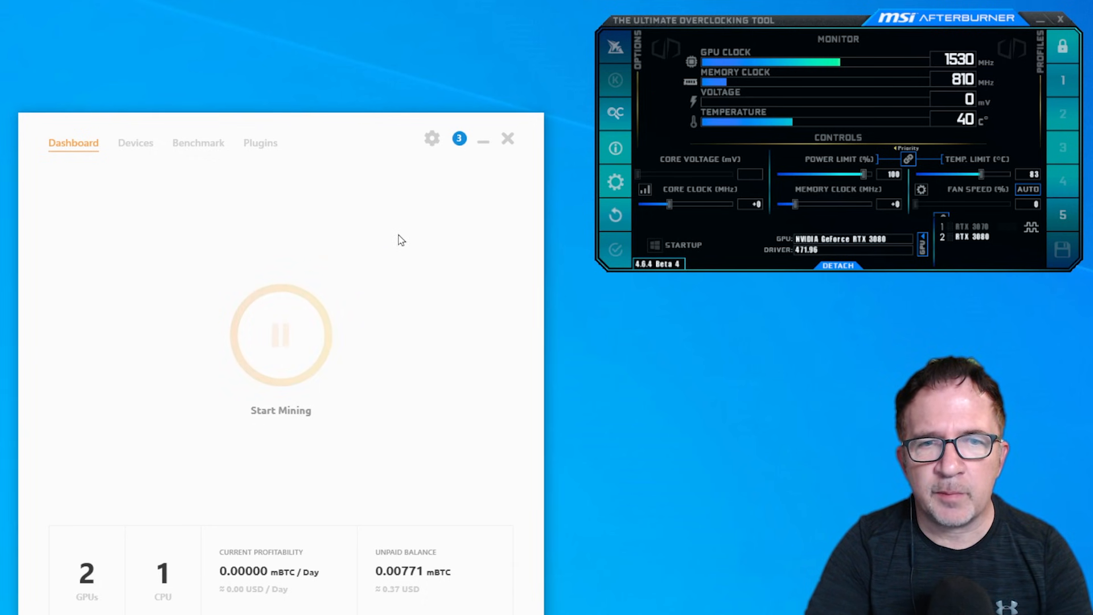
pyautogui.click(281, 335)
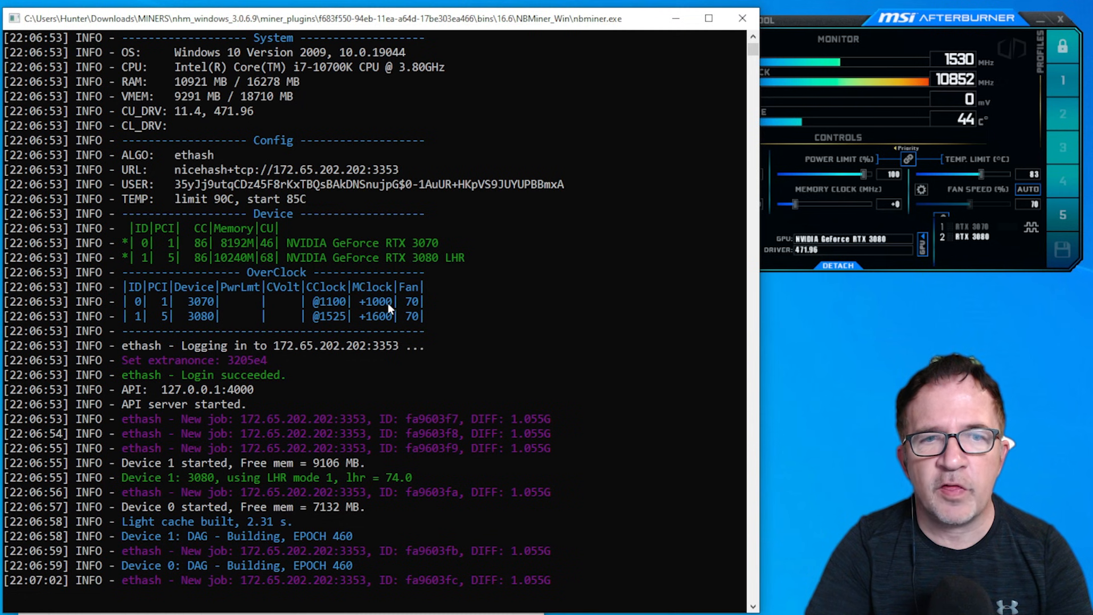
pyautogui.moveTo(362, 326)
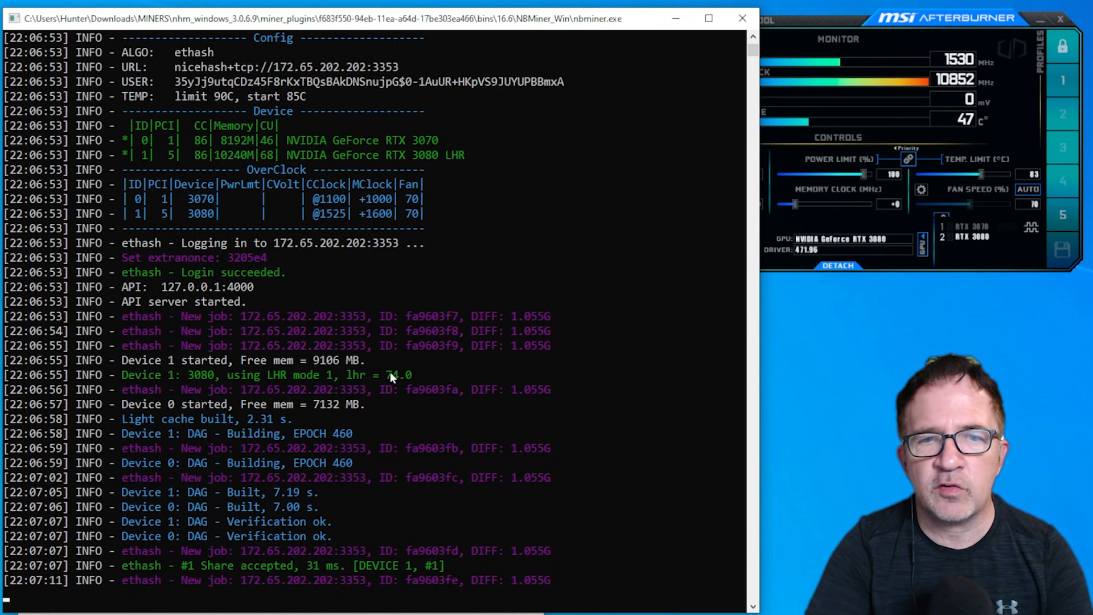
# Scroll the NBMiner console to verify the OverClock table and the 3080 at about 75 MH/s.
pyautogui.scroll(-3)
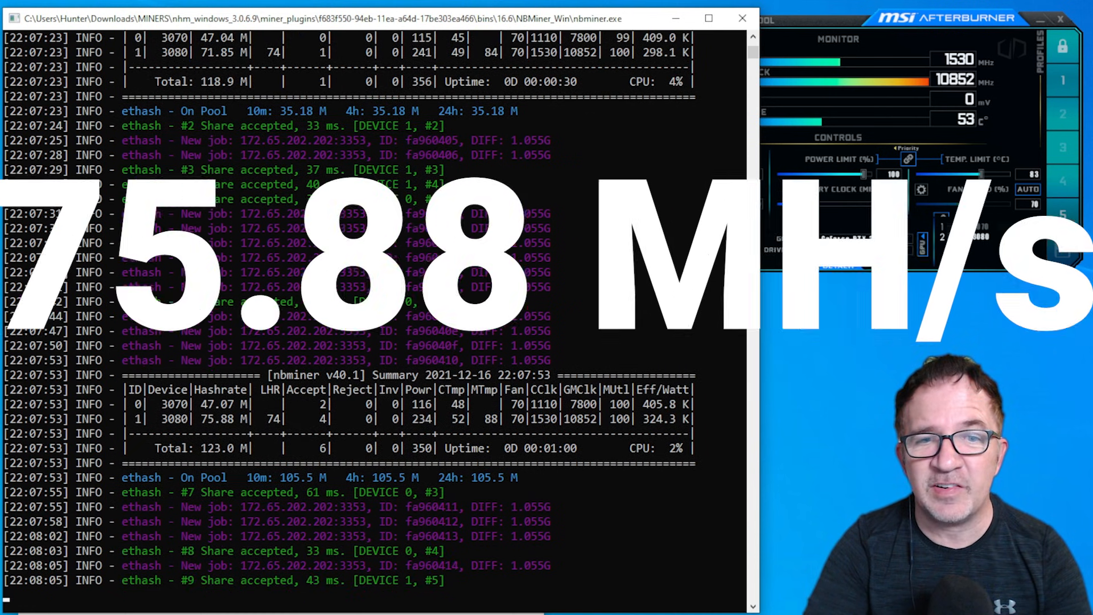
pyautogui.scroll(-3)
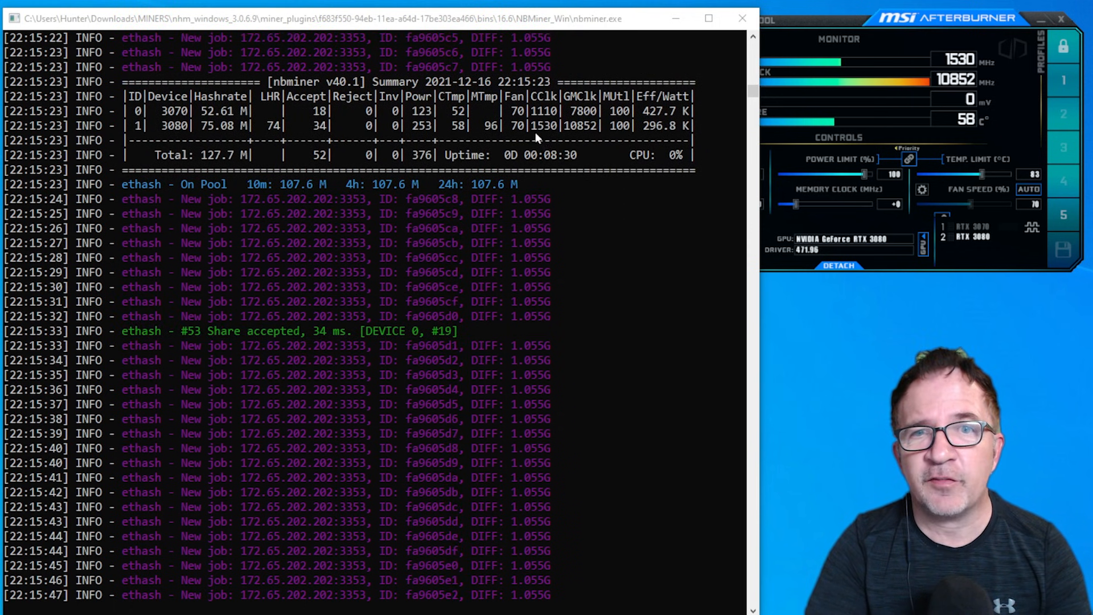
pyautogui.scroll(-3)
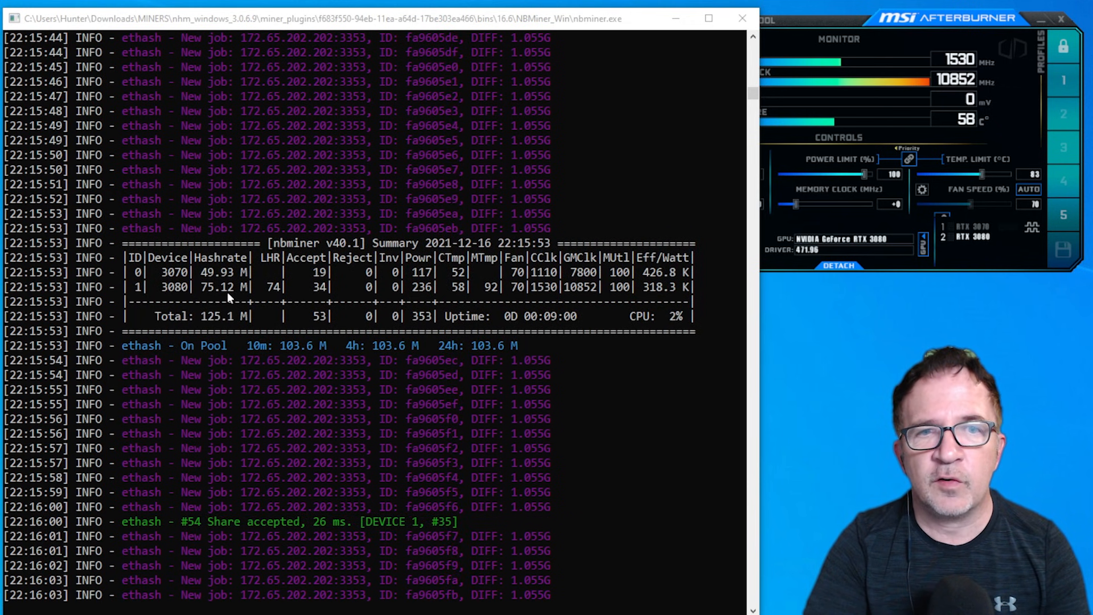
pyautogui.scroll(-3)
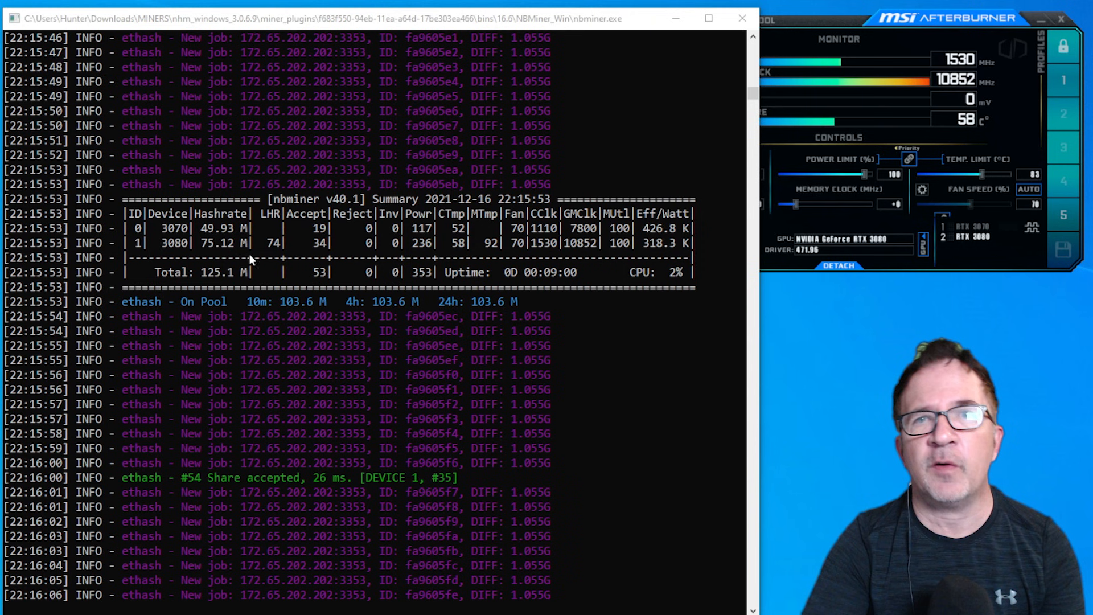
pyautogui.scroll(-3)
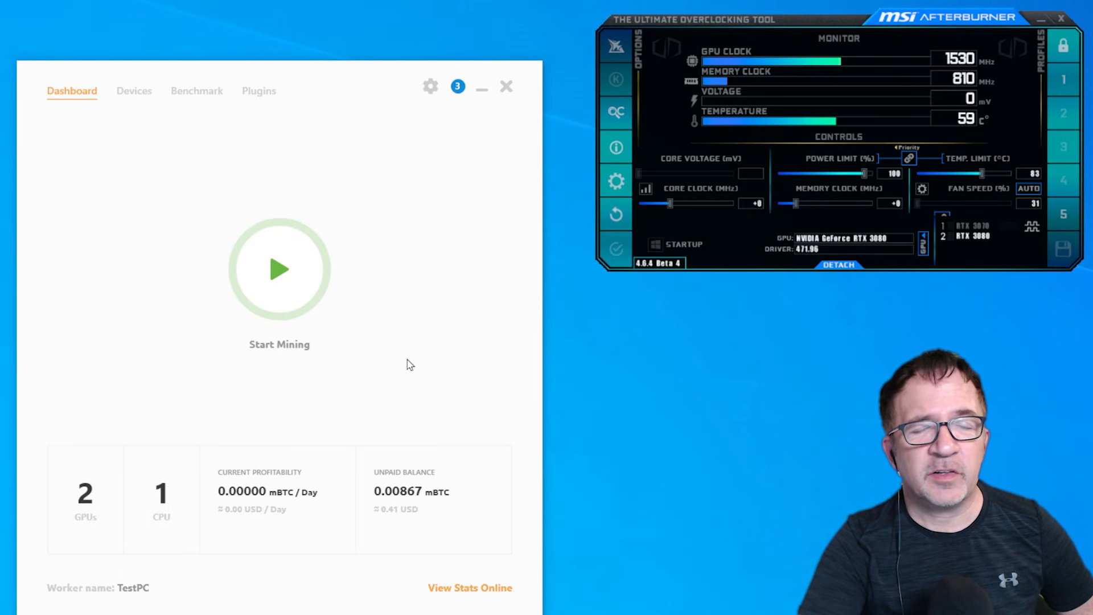
pyautogui.moveTo(350, 312)
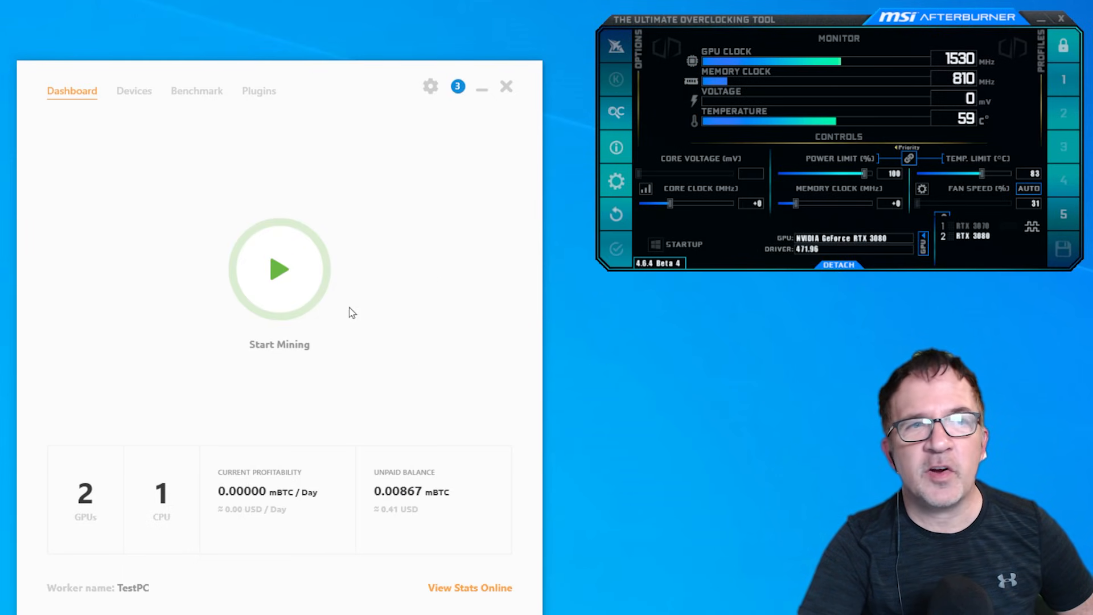
pyautogui.moveTo(134, 91)
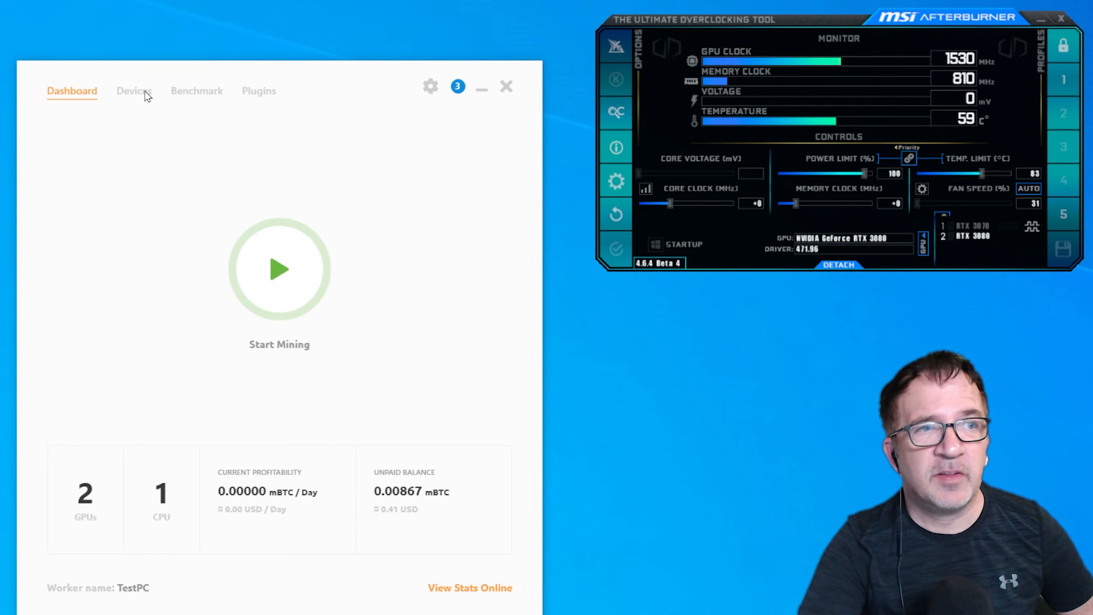
pyautogui.moveTo(198, 100)
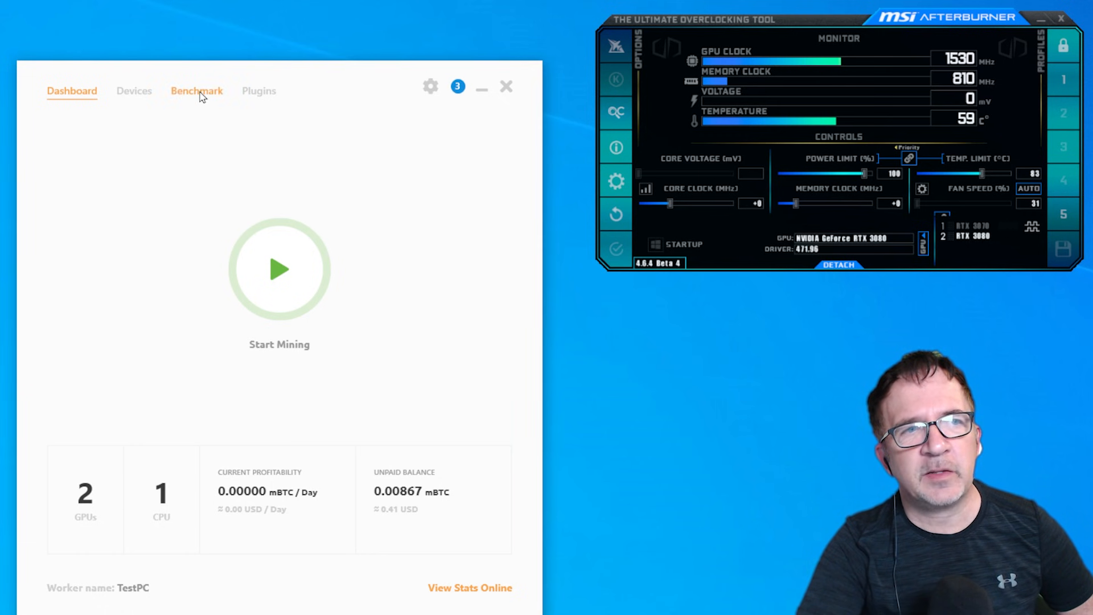
# Open the Benchmark overview and the RTX 3070's NBMiner DaggerHashimoto settings.
pyautogui.click(196, 91)
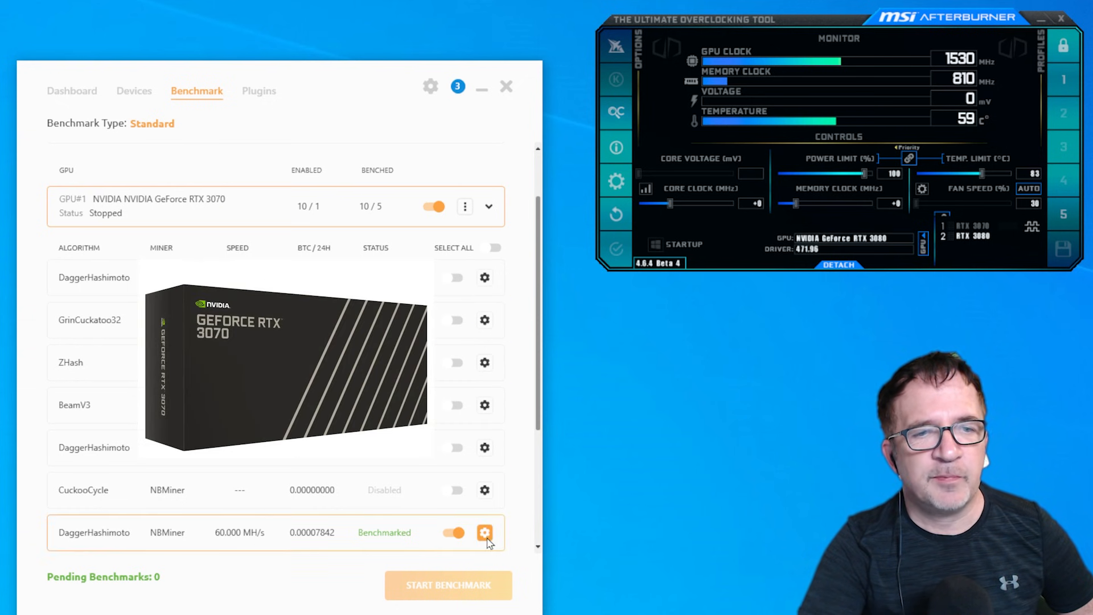
pyautogui.click(484, 533)
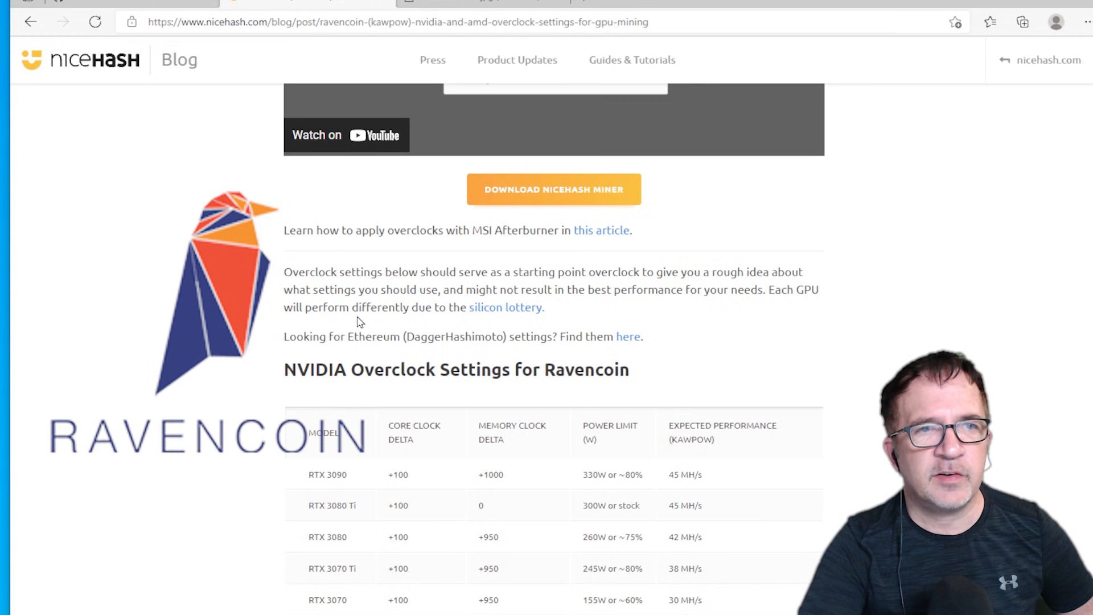
# Scroll the NiceHash Ravencoin KAWPOW blog post to view the NVIDIA overclock table.
pyautogui.scroll(3)
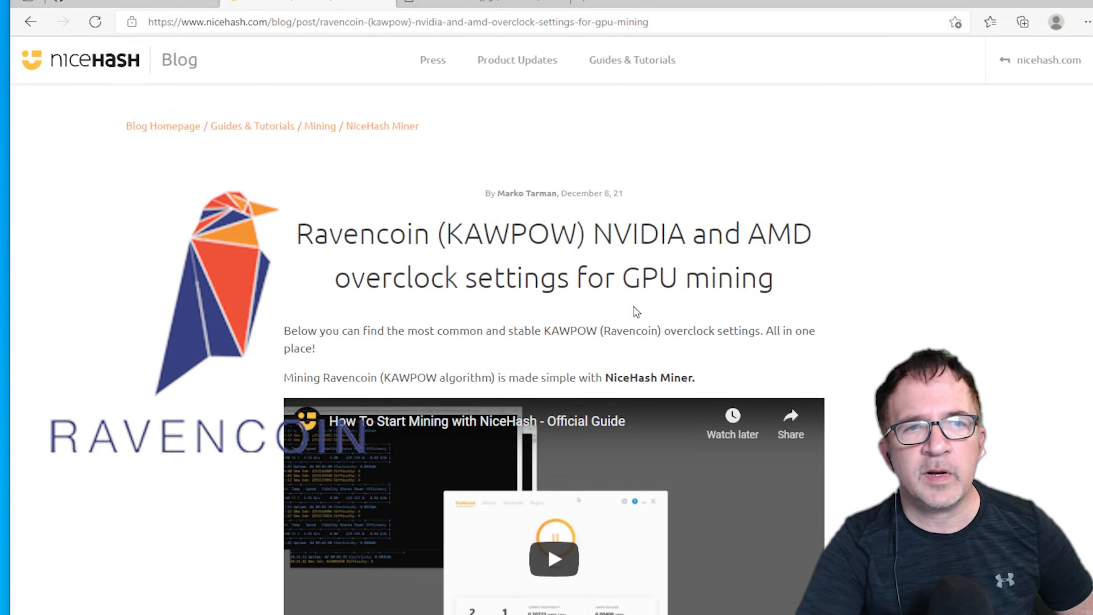
pyautogui.scroll(-3)
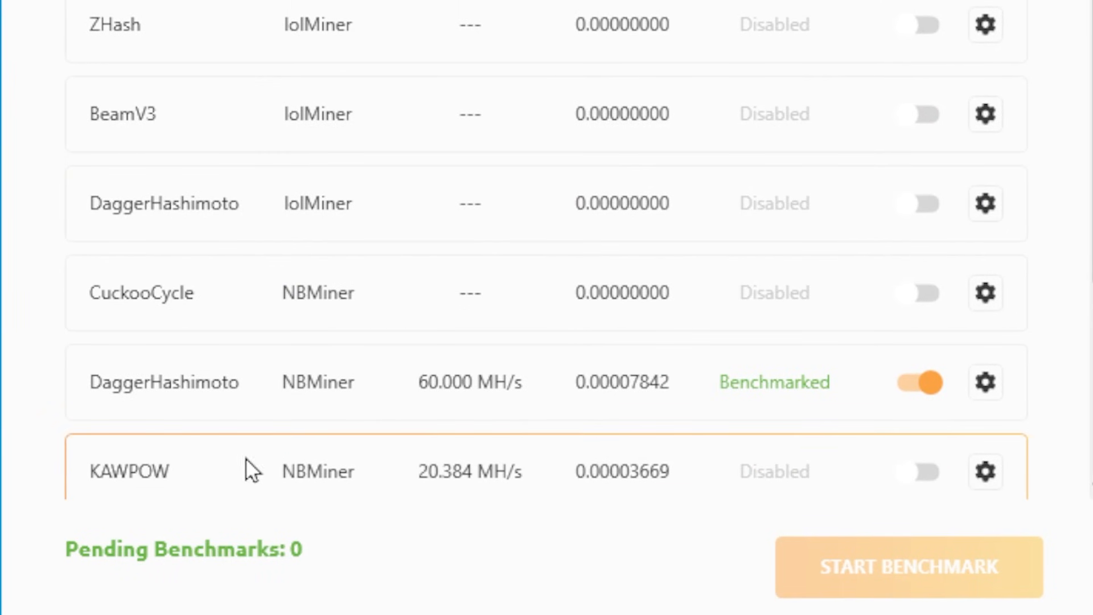
pyautogui.moveTo(809, 497)
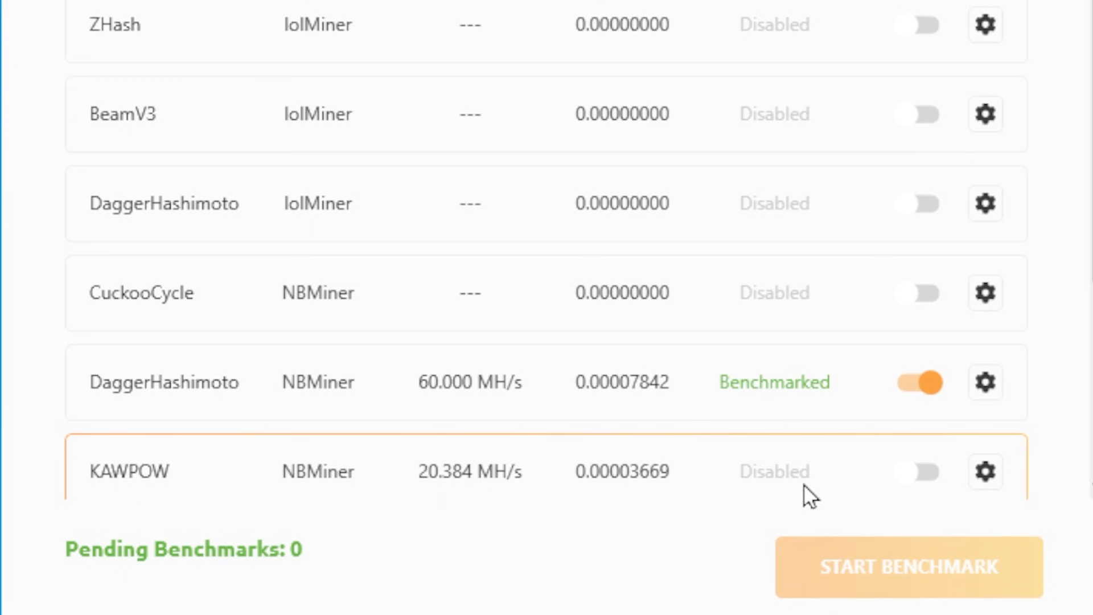
# Swap the RTX 3070's NBMiner DaggerHashimoto for KAWPOW and view its launch parameters (--pl 60% --cclock 100 --mclock 950 --fan 75).
pyautogui.click(920, 382)
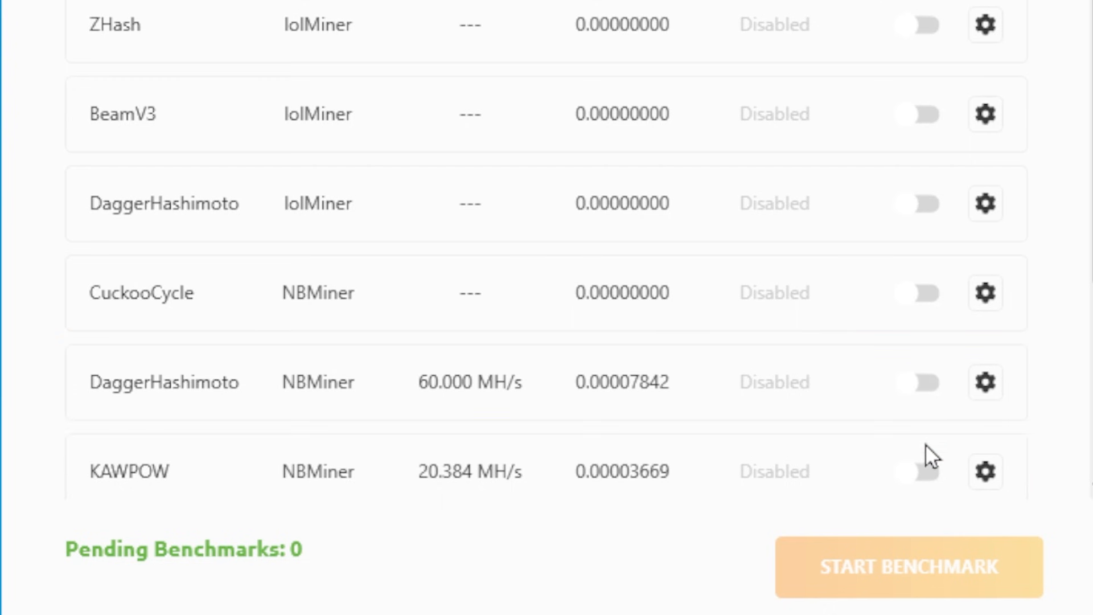
pyautogui.click(920, 471)
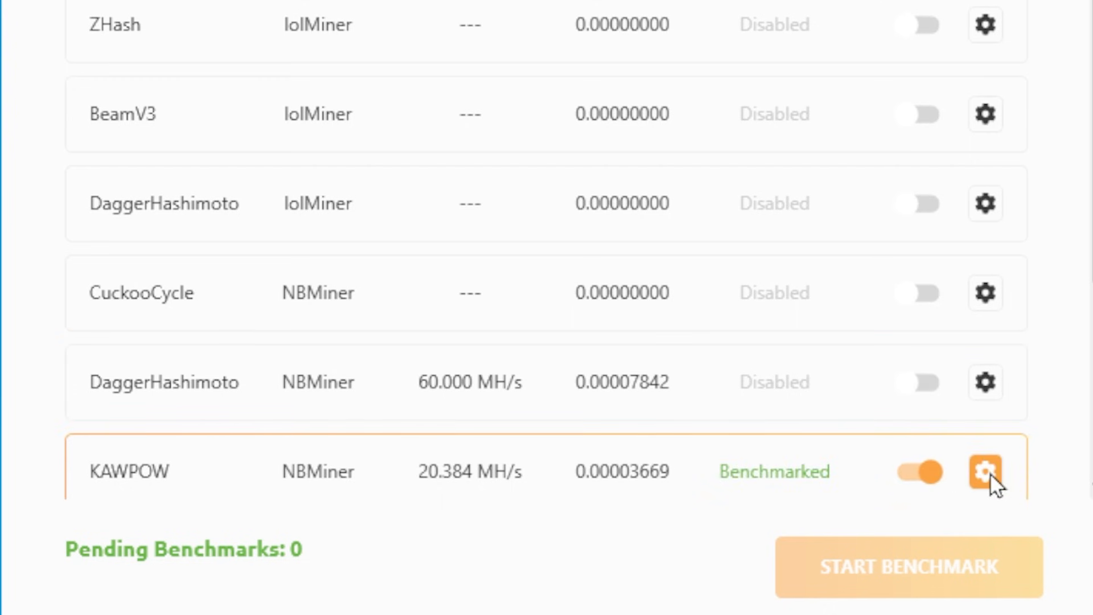
pyautogui.click(984, 470)
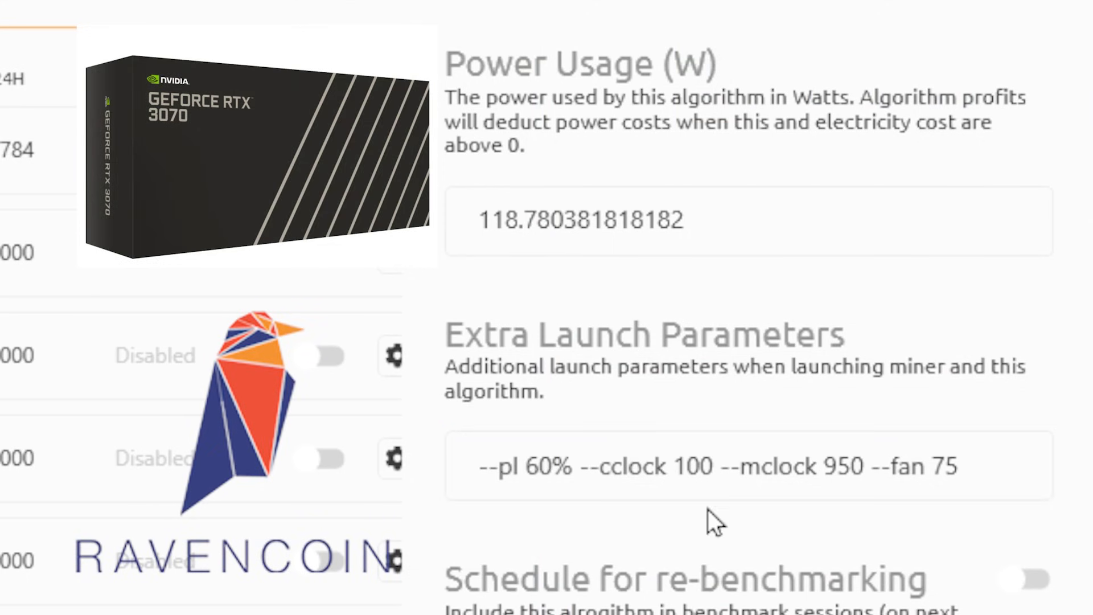
pyautogui.moveTo(730, 523)
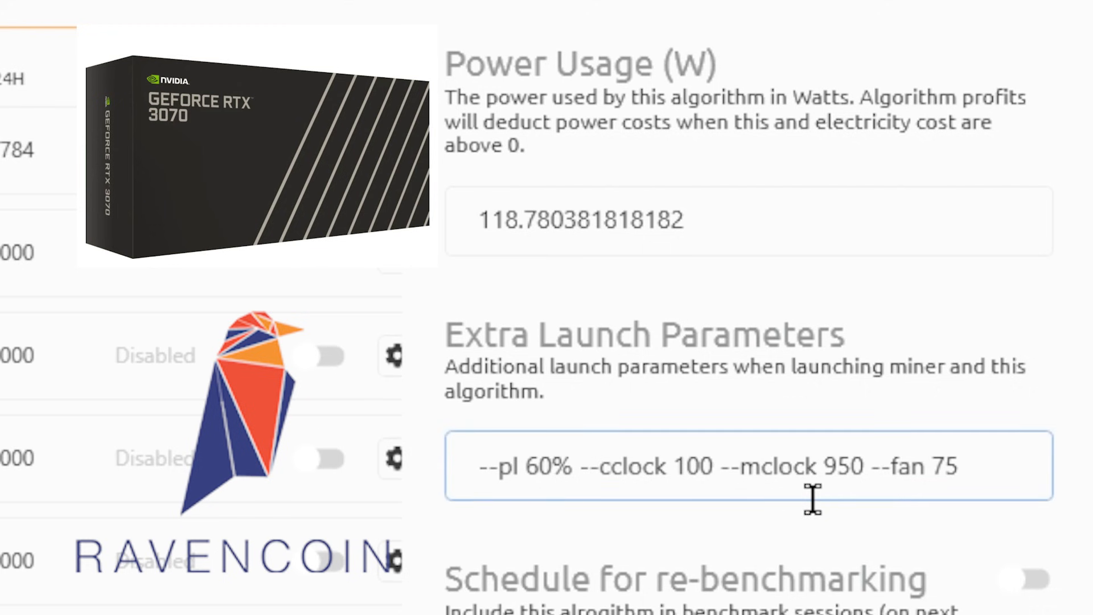
pyautogui.moveTo(990, 471)
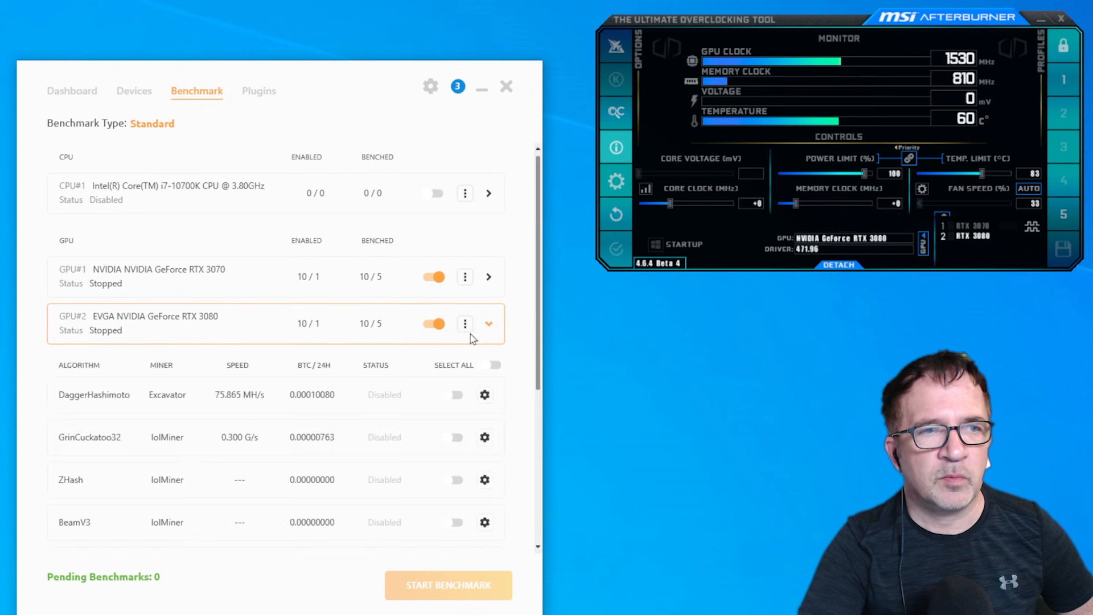
# Scroll to the RTX 3080 and check its NBMiner KAWPOW launch parameters.
pyautogui.scroll(-3)
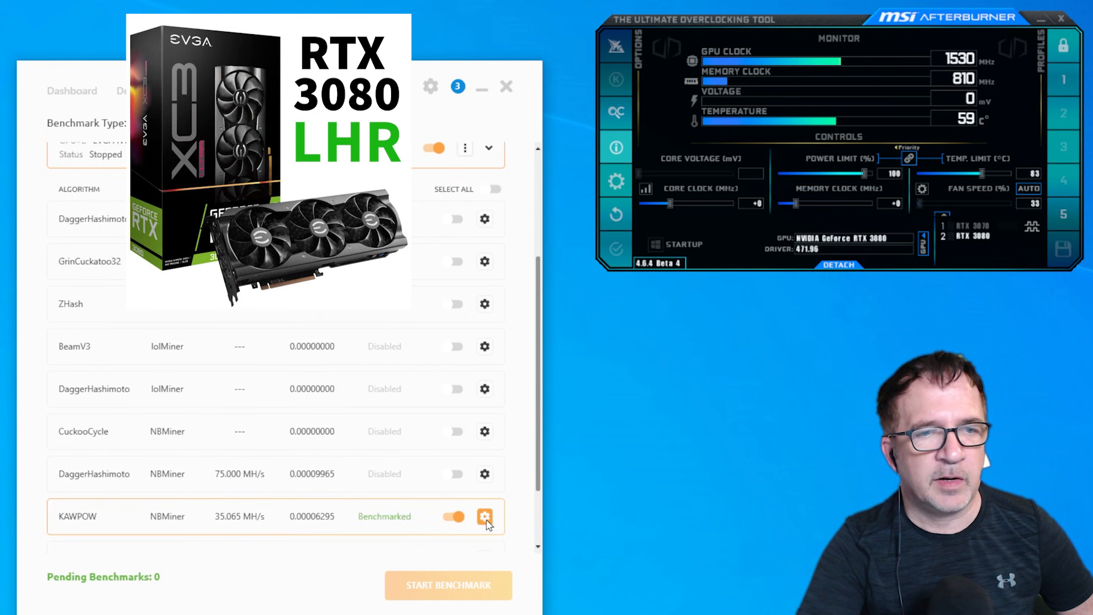
pyautogui.click(485, 516)
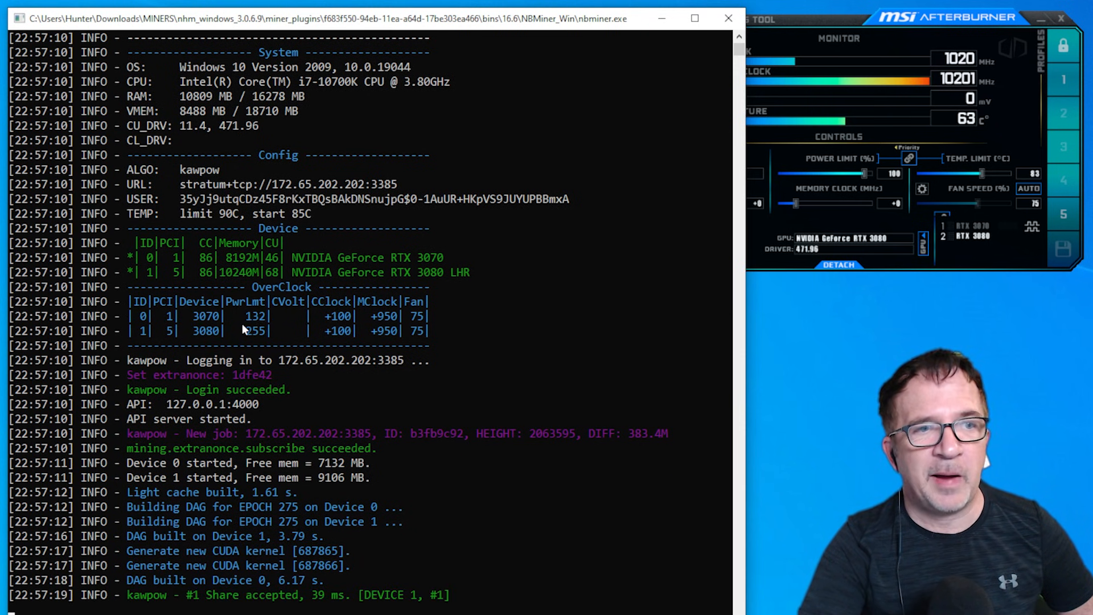
pyautogui.moveTo(328, 330)
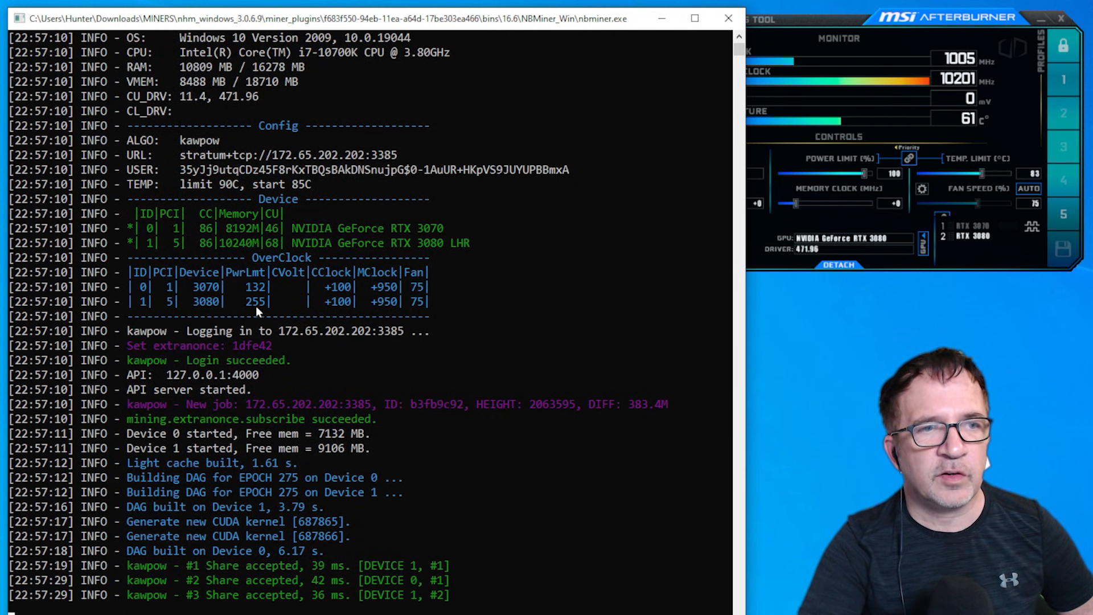
# Review NBMiner's kawpow OverClock table and summary: RTX 3070 20.29 MH/s, RTX 3080 41.18 MH/s.
pyautogui.scroll(-3)
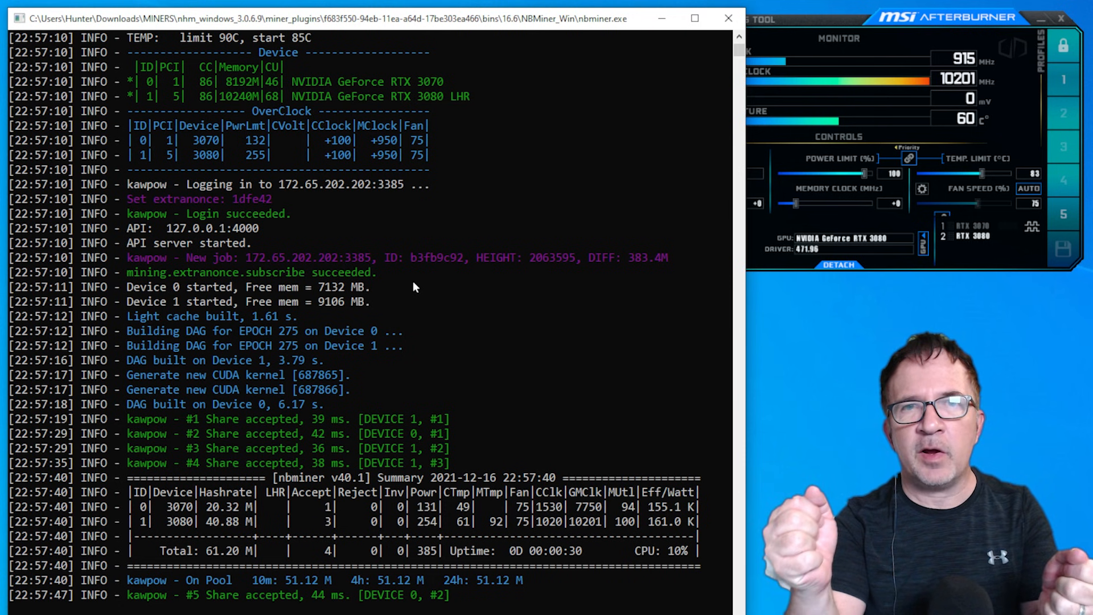
pyautogui.scroll(-3)
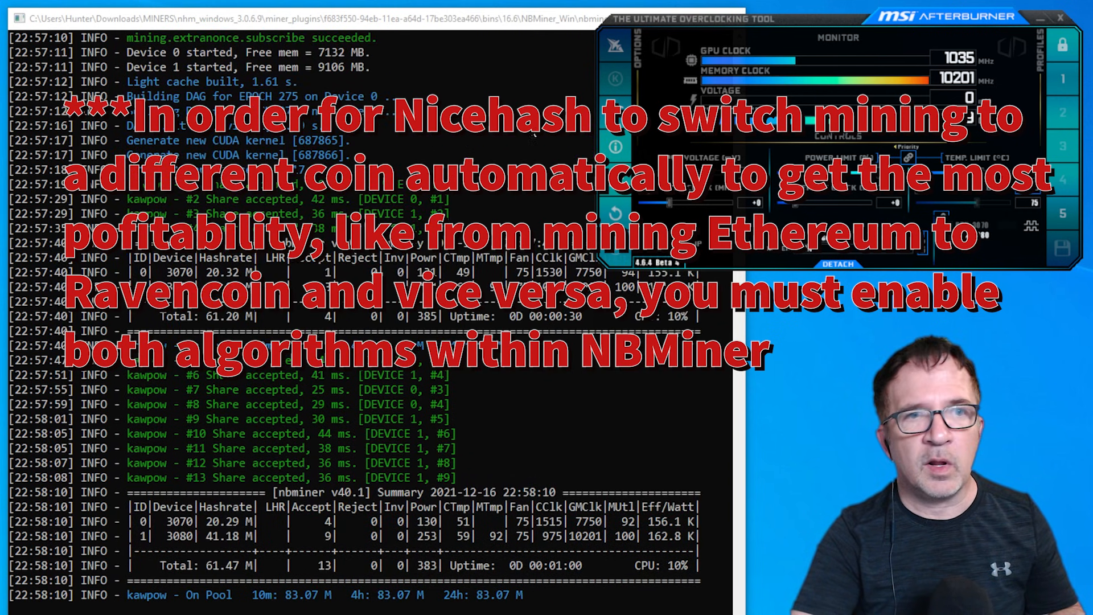
pyautogui.moveTo(509, 273)
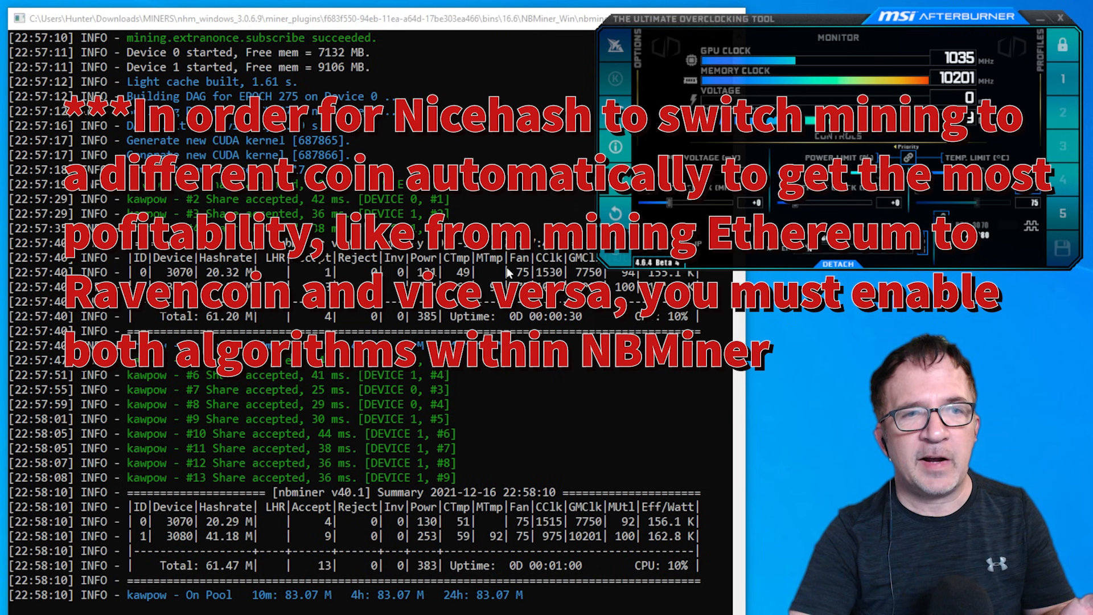